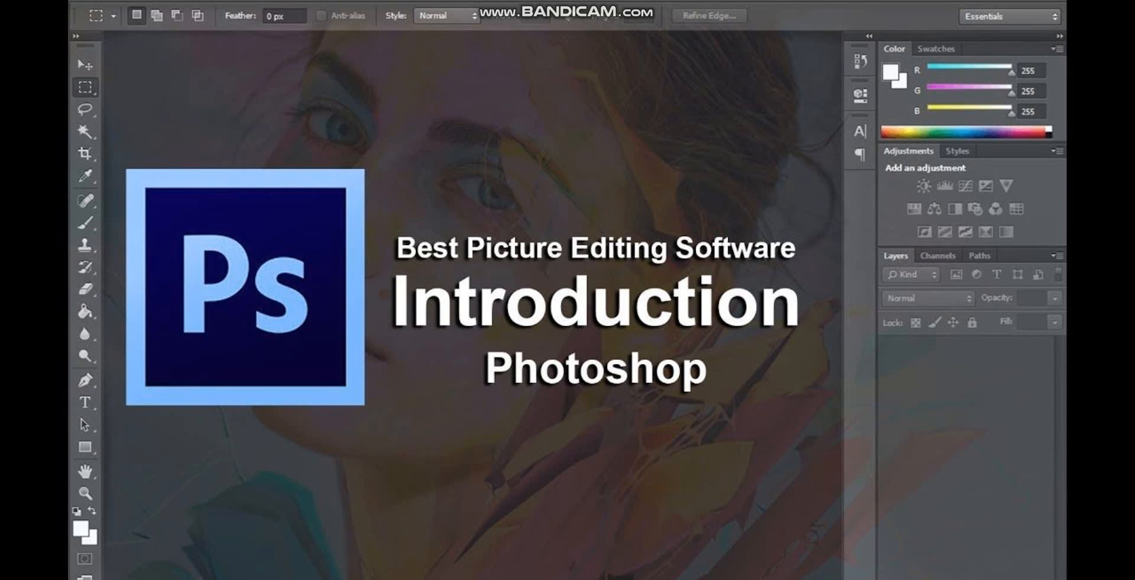
mouse_move(1031, 3)
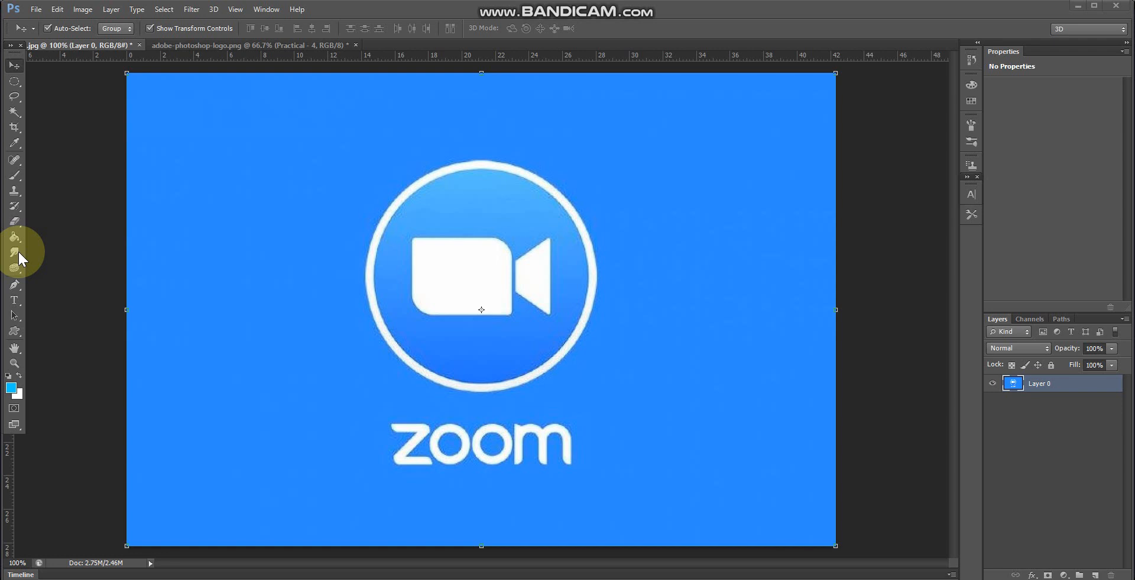
Choose the Smudge Tool from the hidden Blur tool group.
click(13, 251)
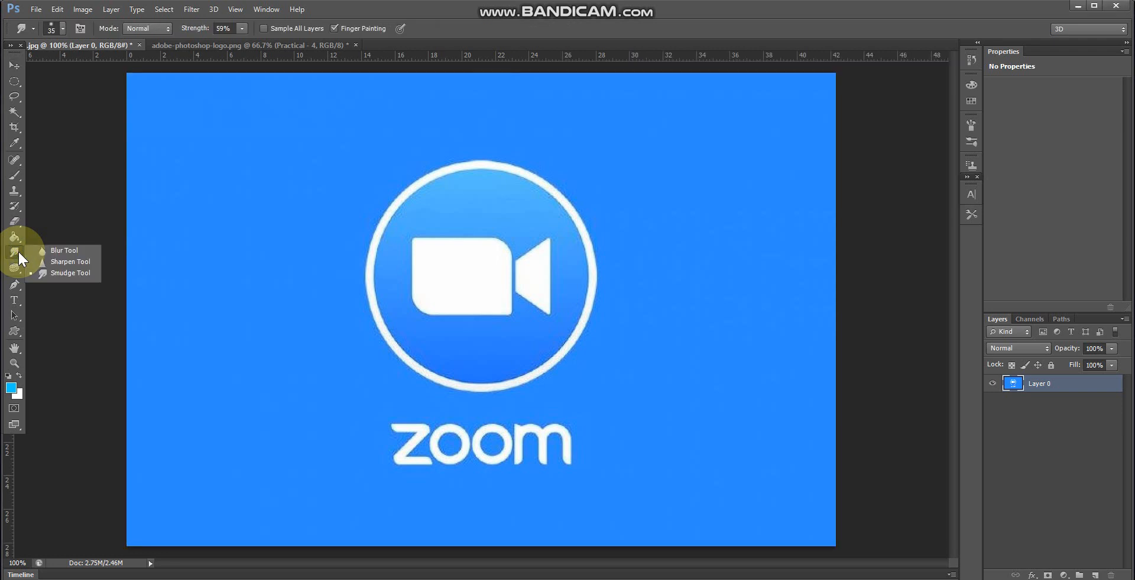
mouse_move(47, 255)
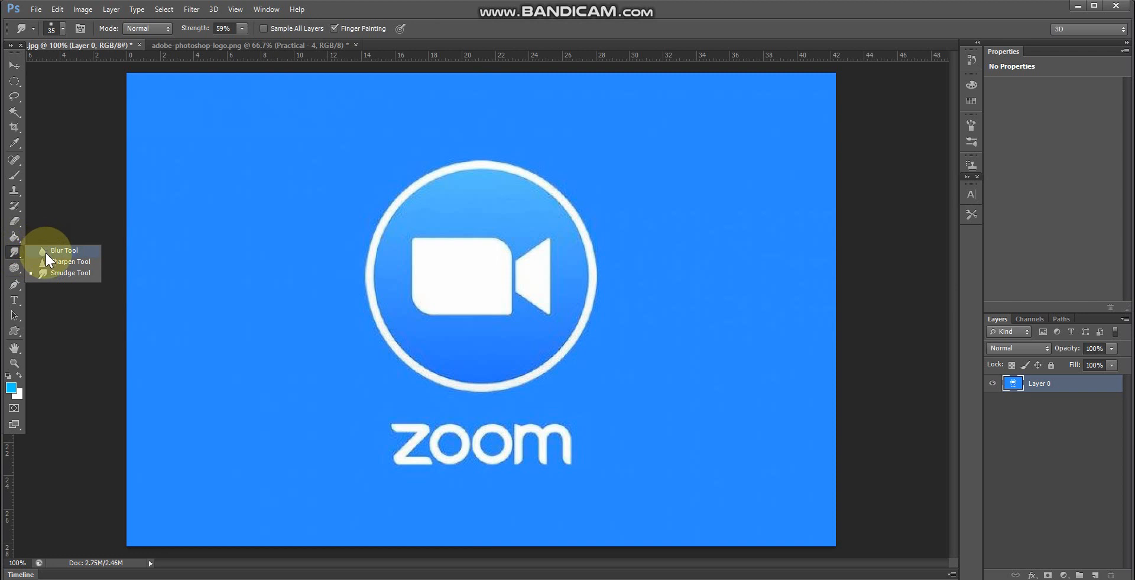
mouse_move(45, 281)
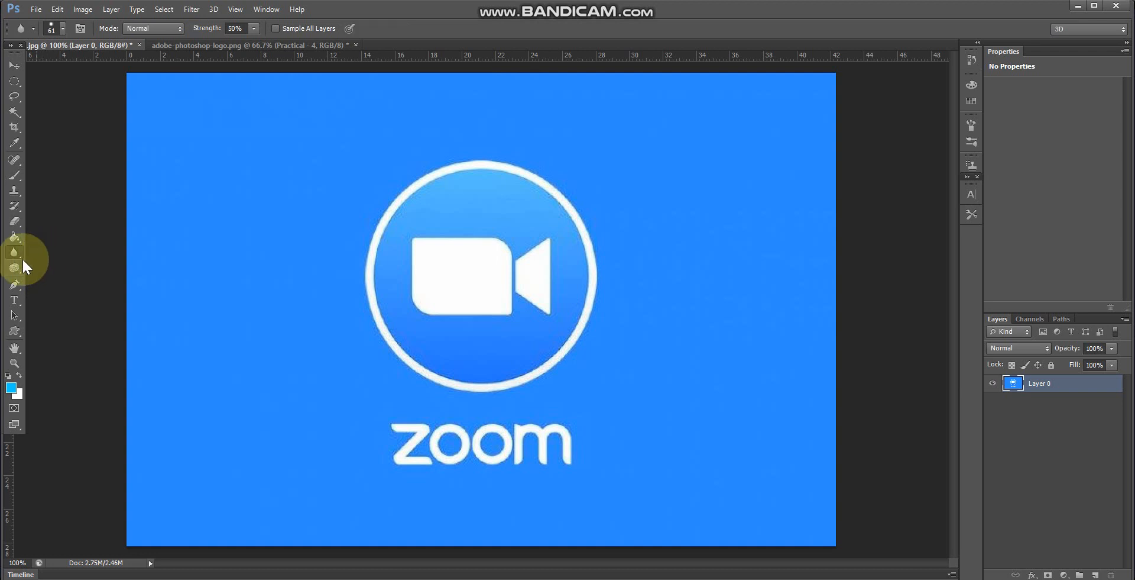
click(14, 256)
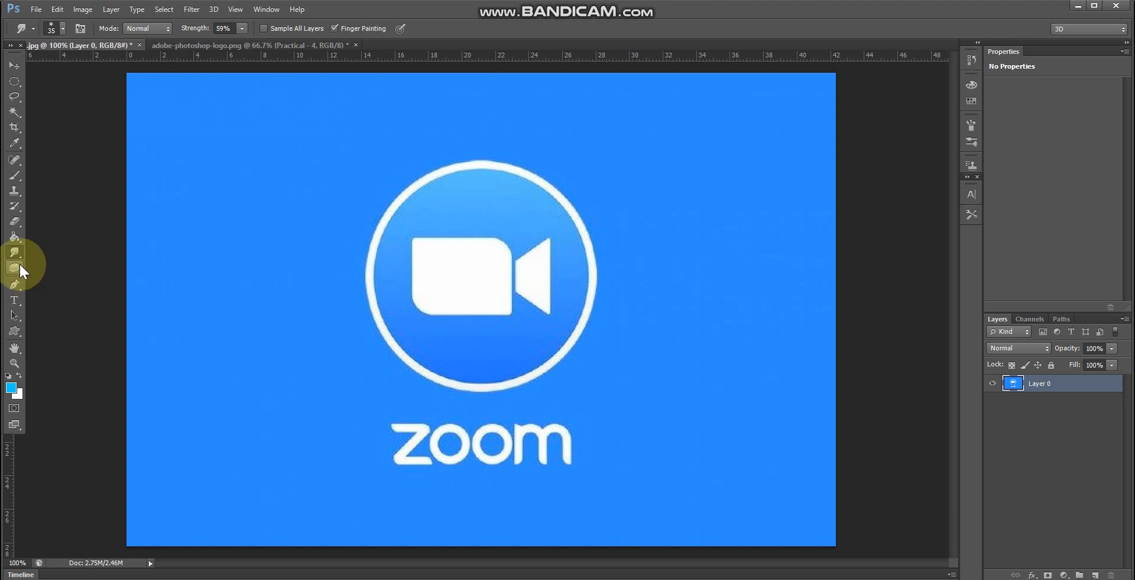
mouse_move(14, 270)
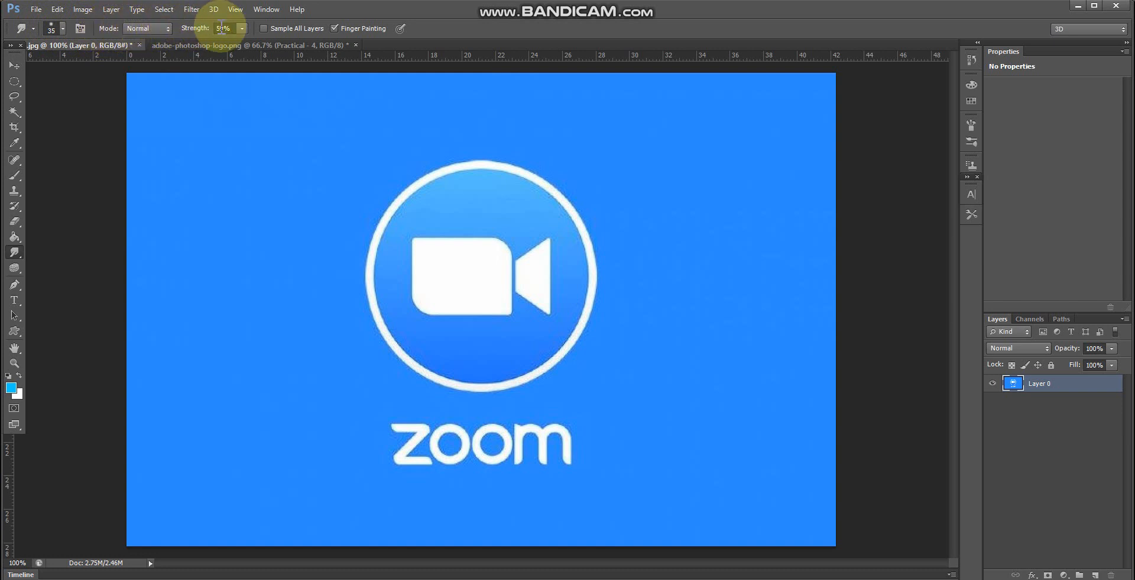
mouse_move(223, 29)
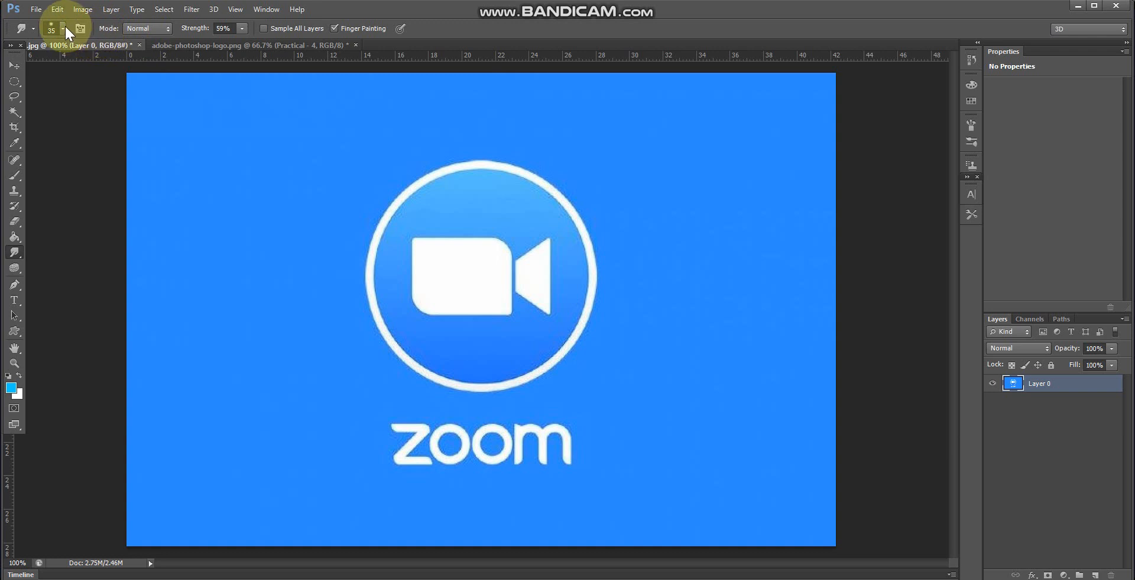
Check the 35 px soft brush and turn Finger Painting off for smudging.
click(52, 28)
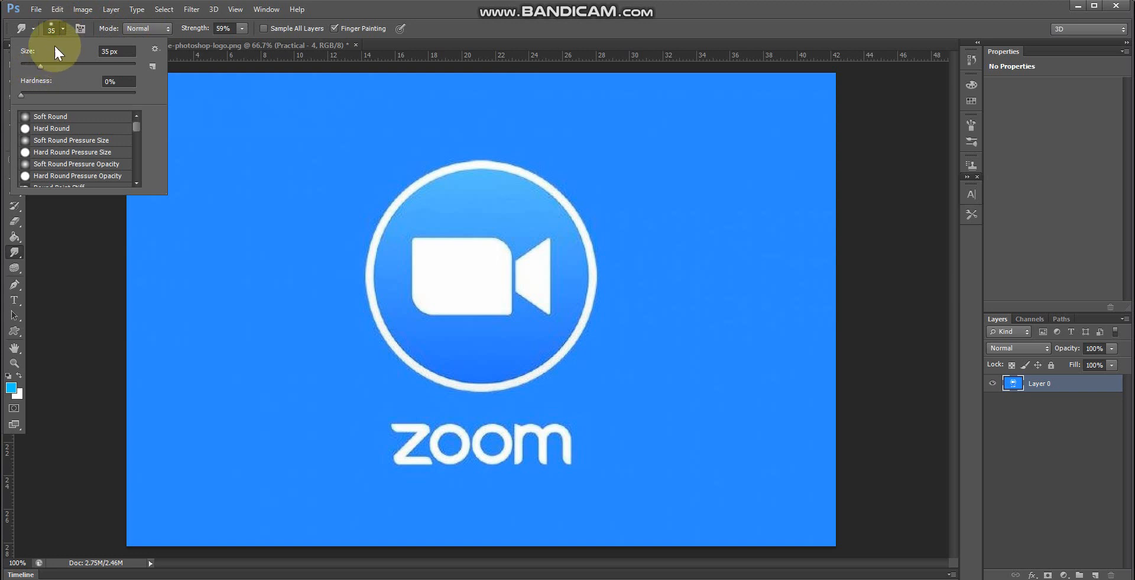
click(147, 29)
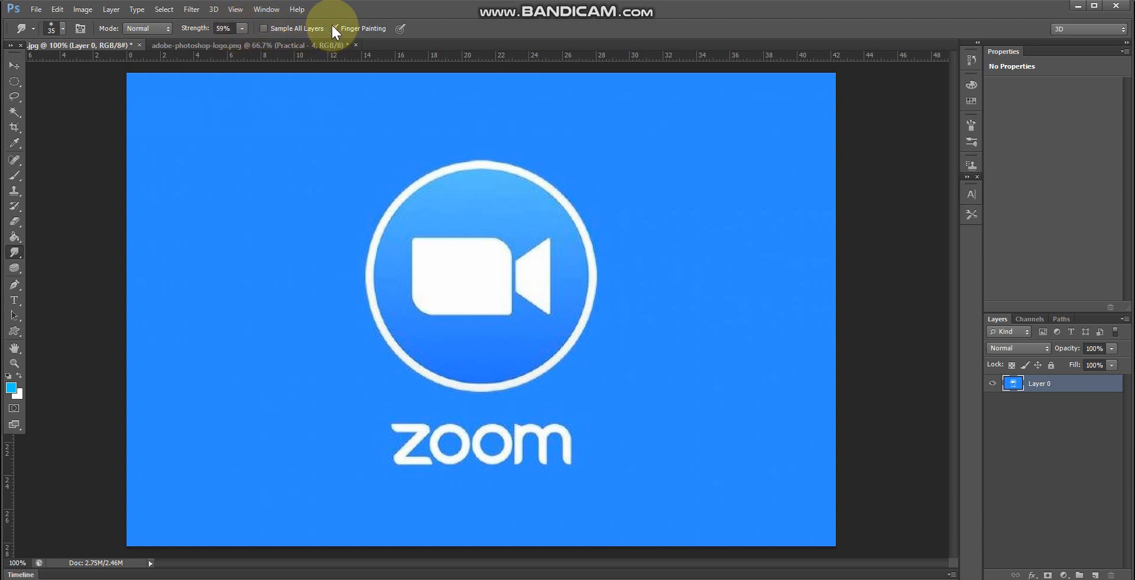
click(337, 29)
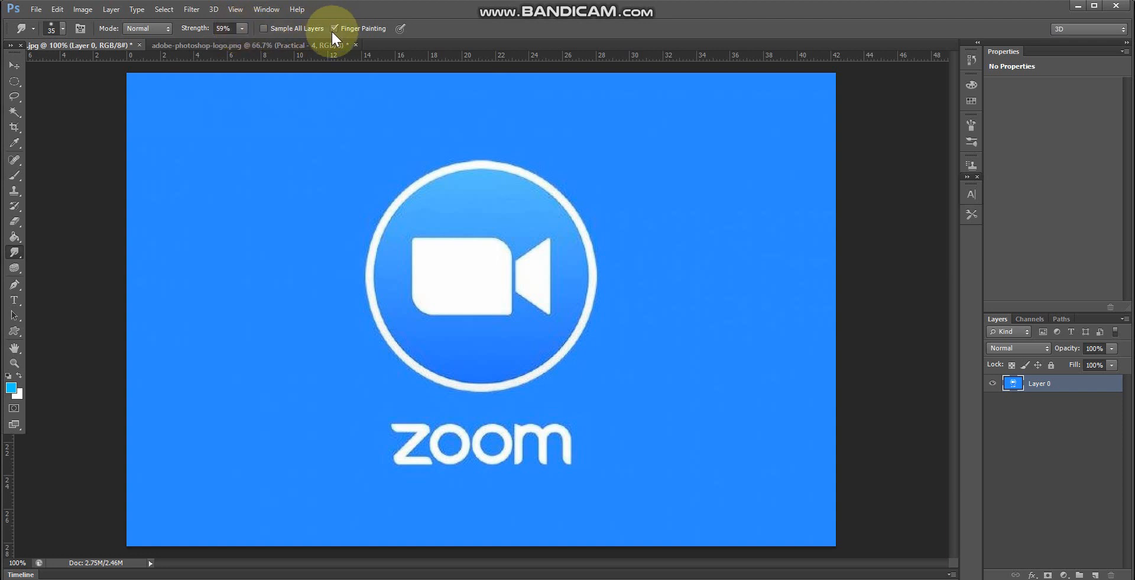
click(333, 28)
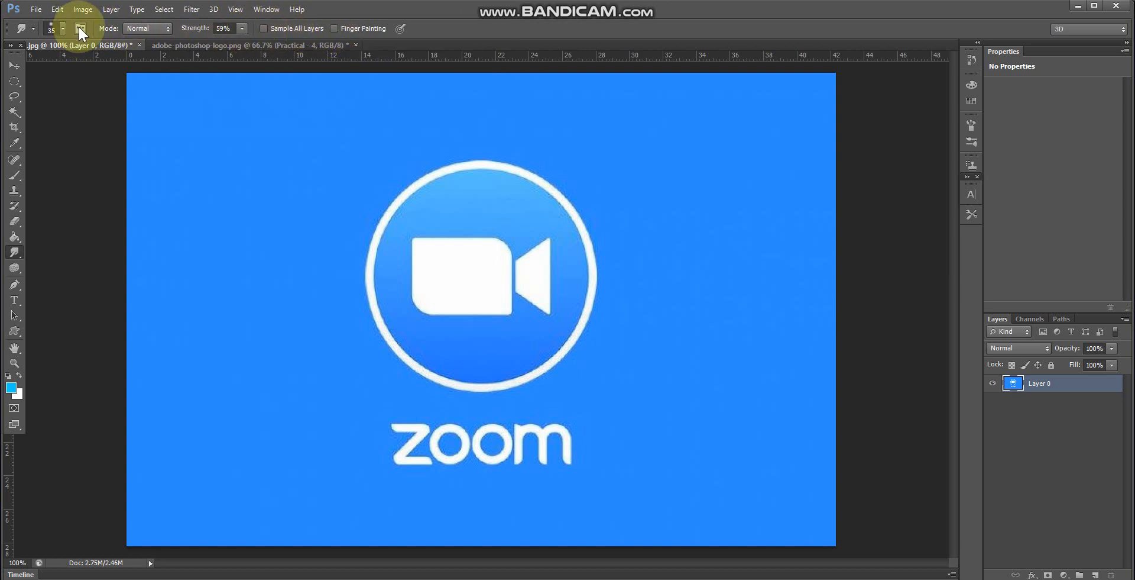
mouse_move(81, 28)
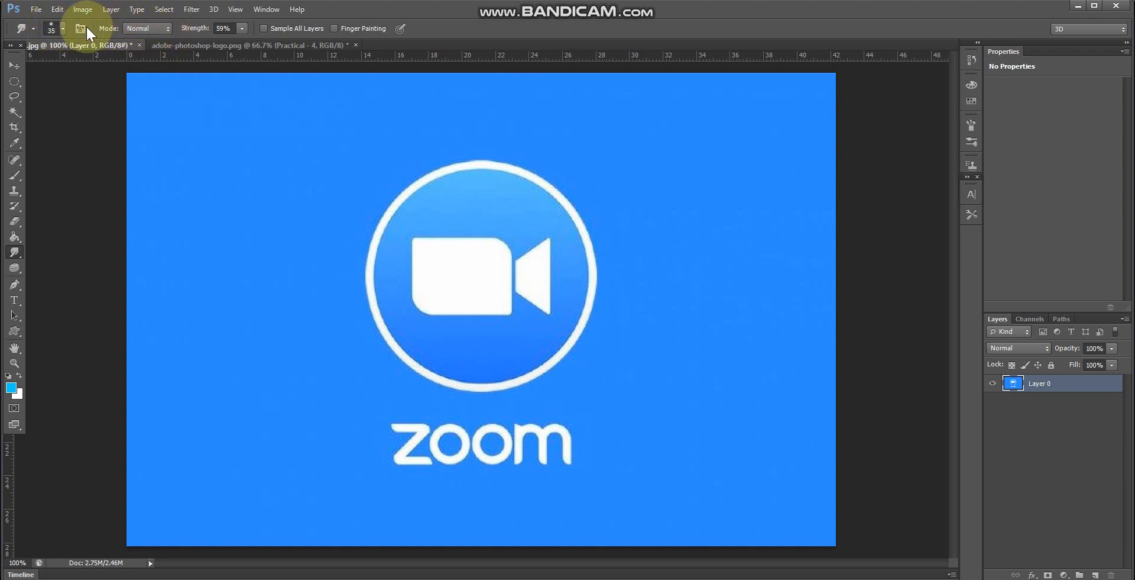
Pick a hard round 44 px brush preset with 9% spacing.
click(80, 28)
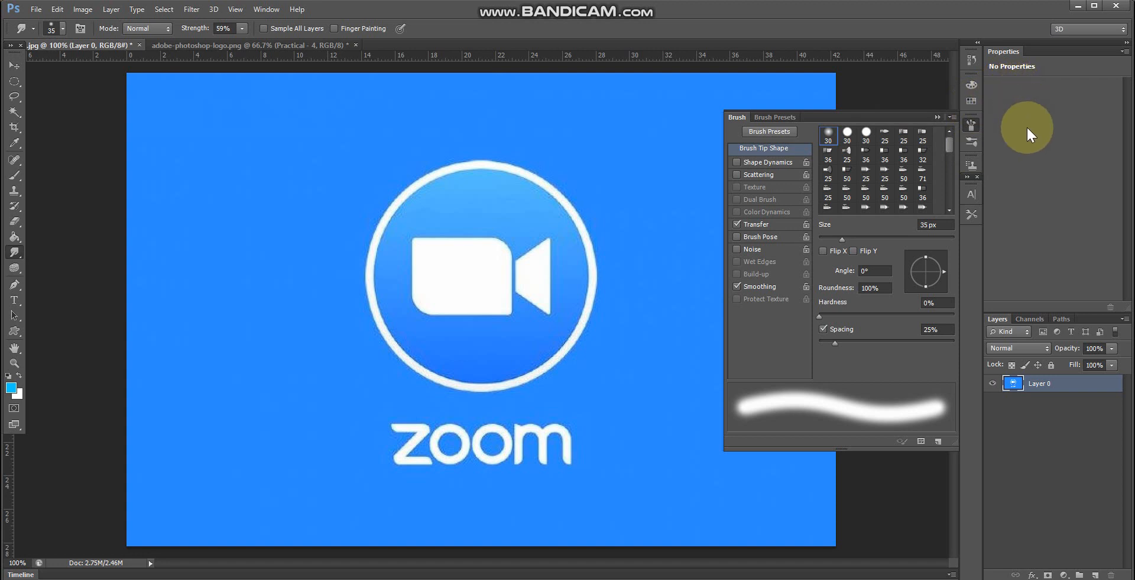
mouse_move(807, 109)
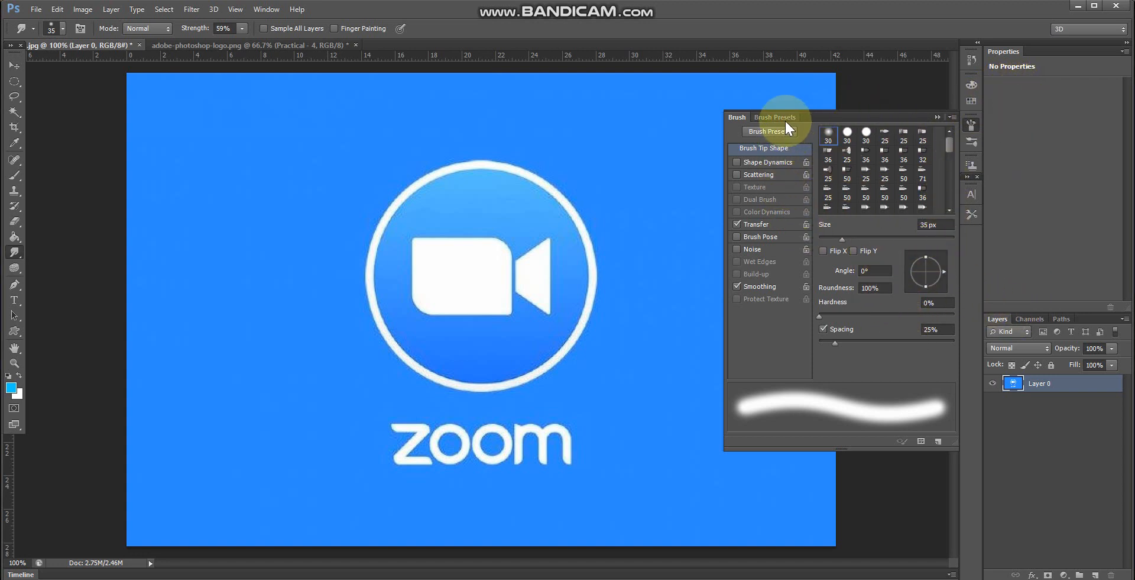
click(775, 117)
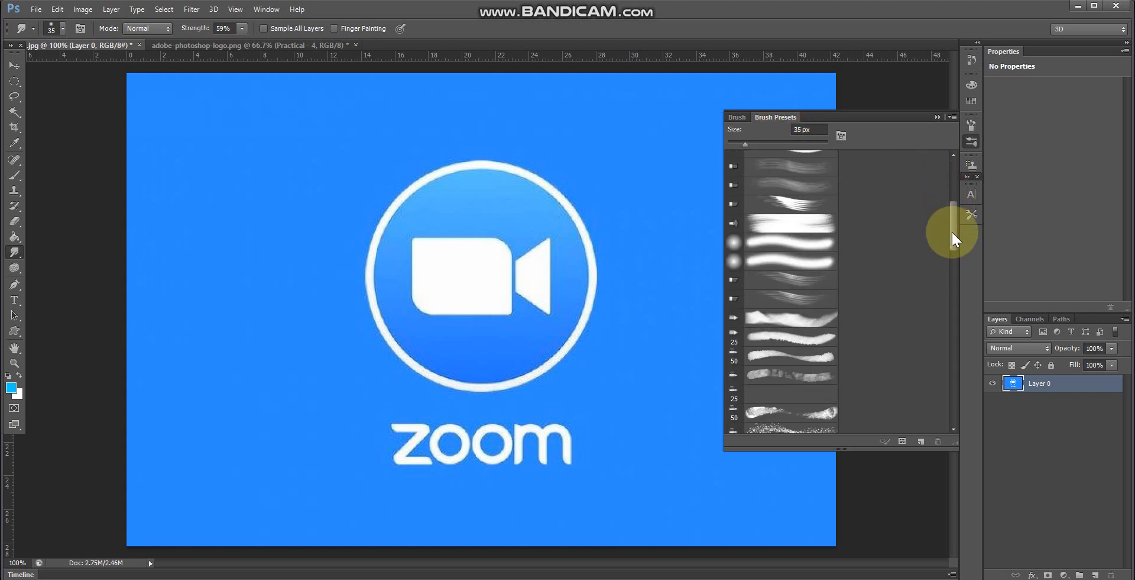
scroll(down, 3)
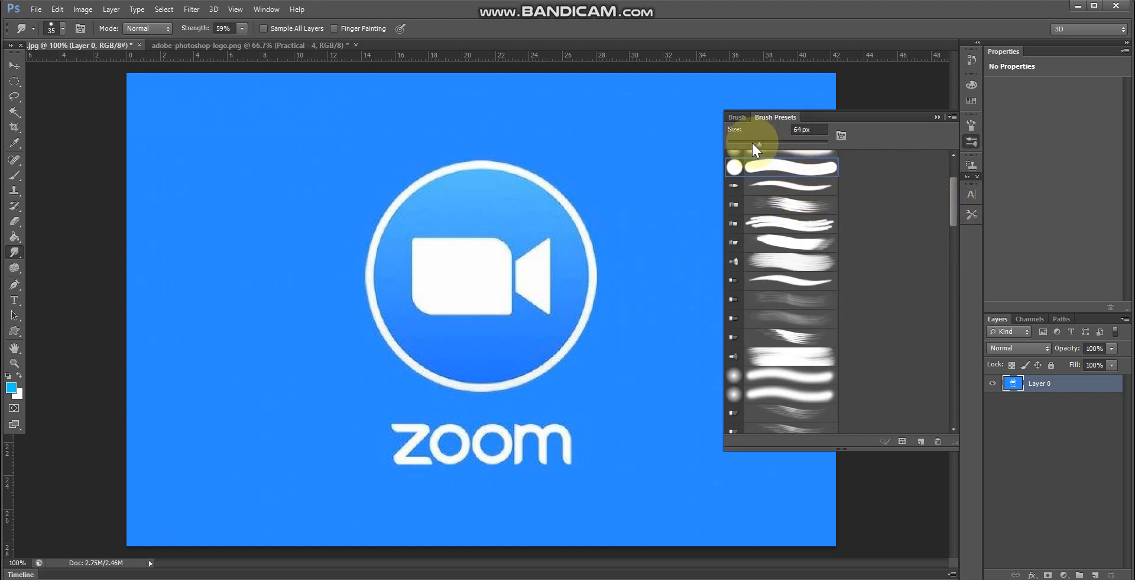
click(737, 117)
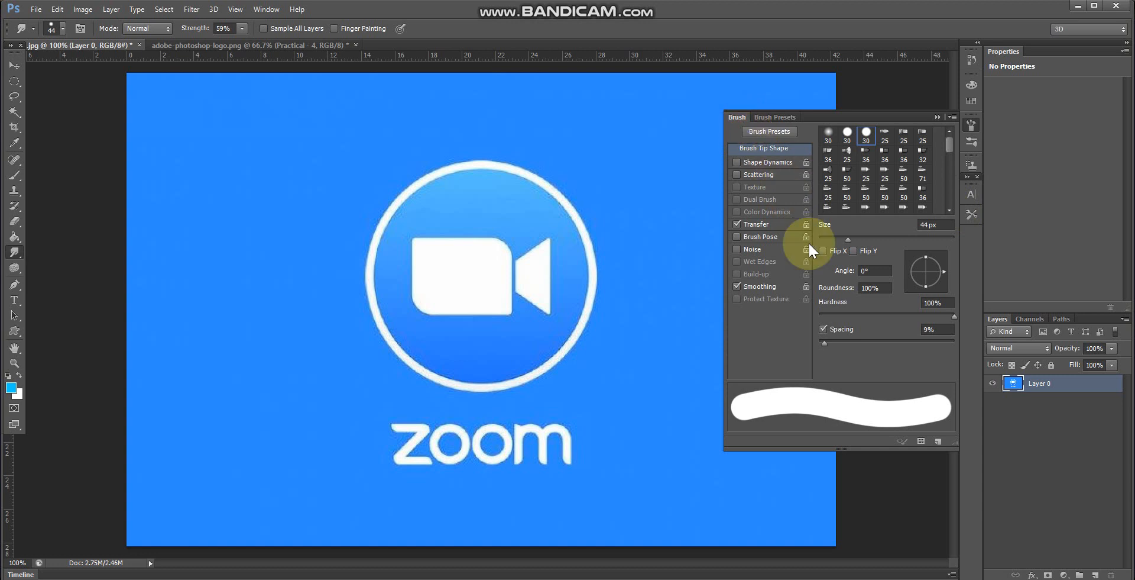
mouse_move(818, 351)
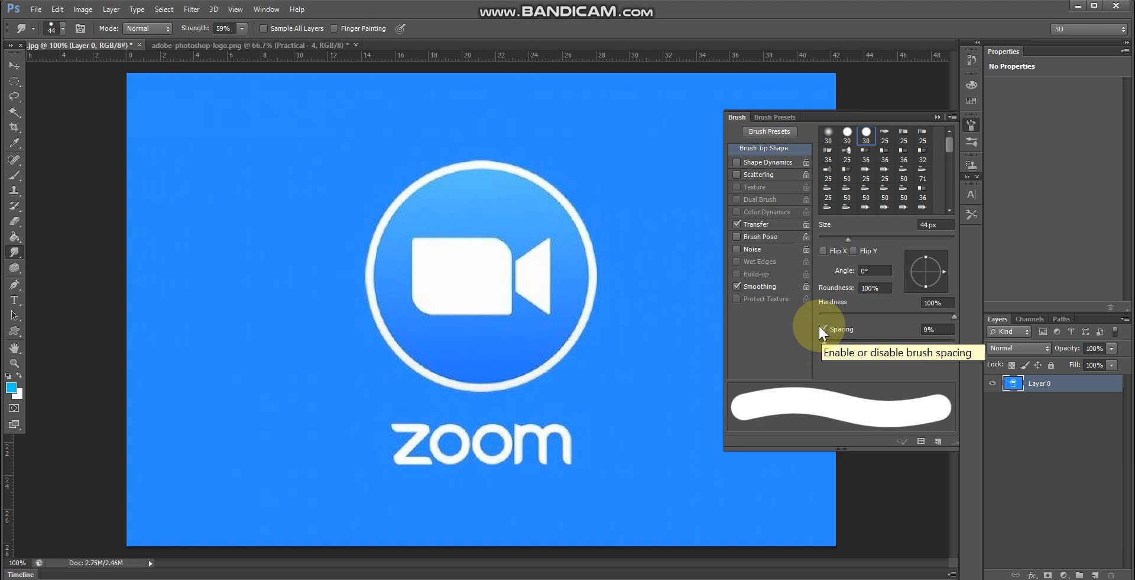
mouse_move(948, 188)
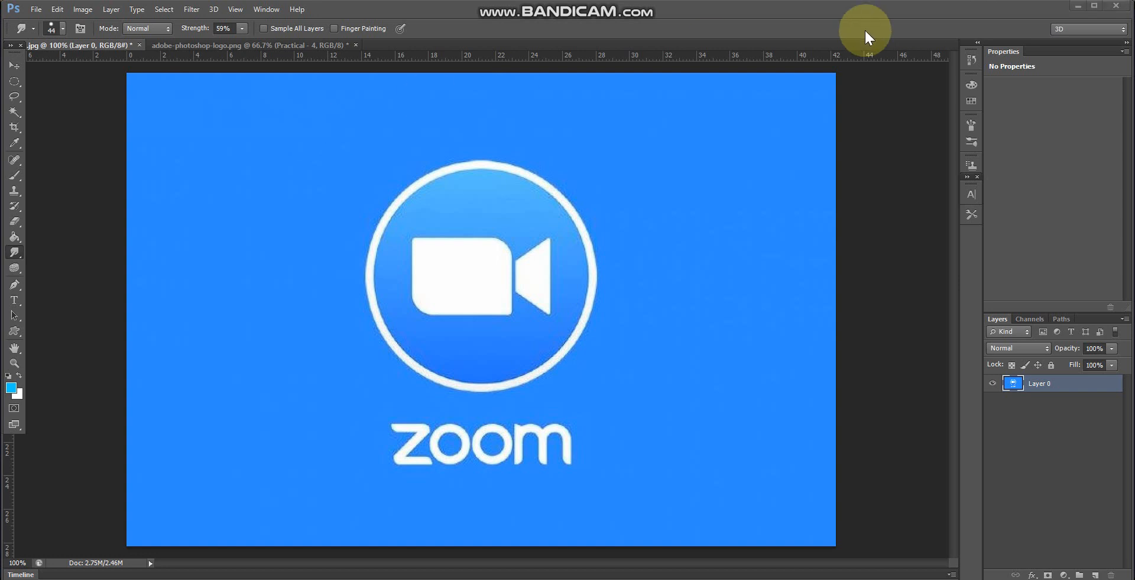
mouse_move(26, 265)
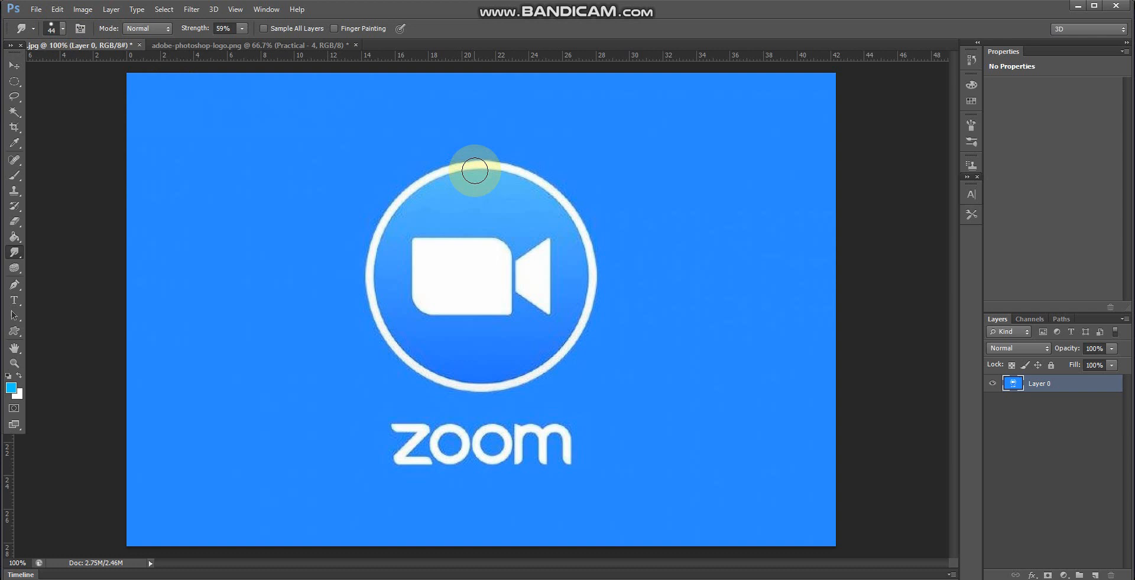
Smudge the white ring from top, around right, bottom and left, back to top.
drag(474, 172, 492, 165)
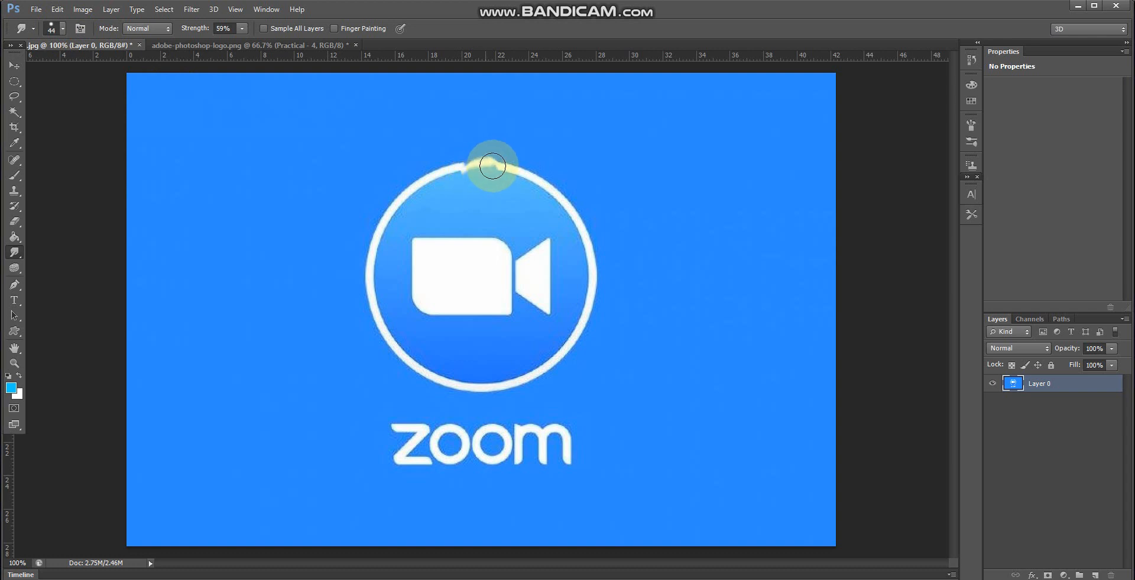
drag(493, 165, 545, 190)
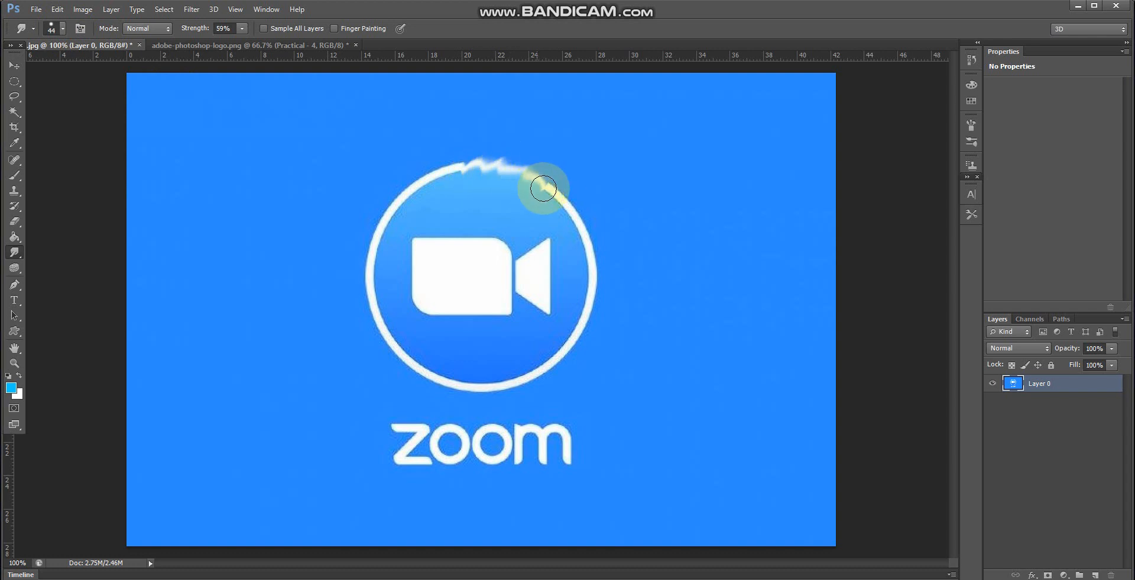
drag(542, 187, 587, 254)
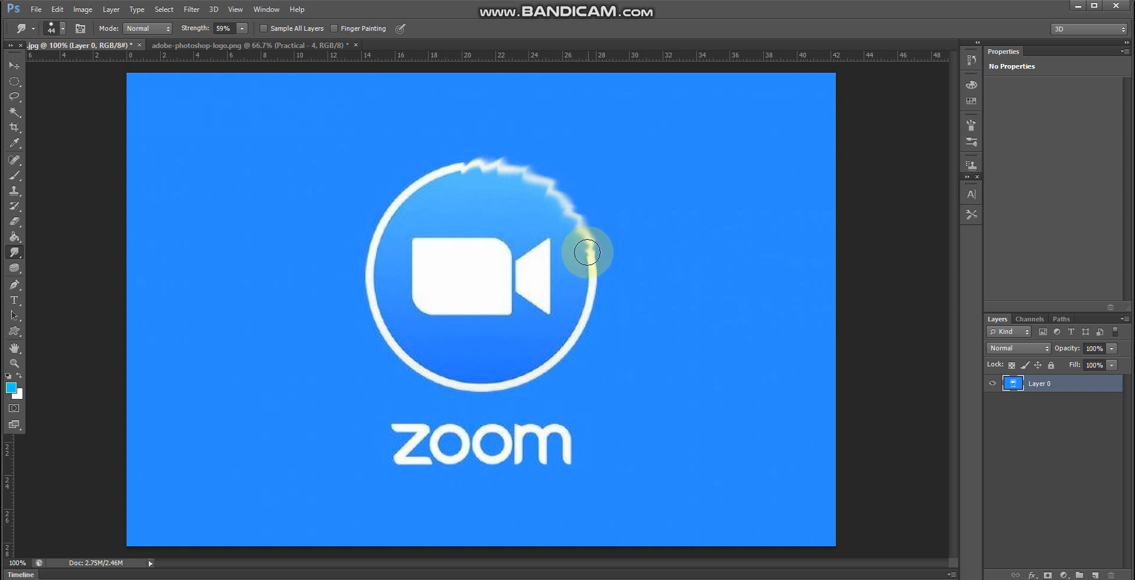
drag(588, 253, 569, 348)
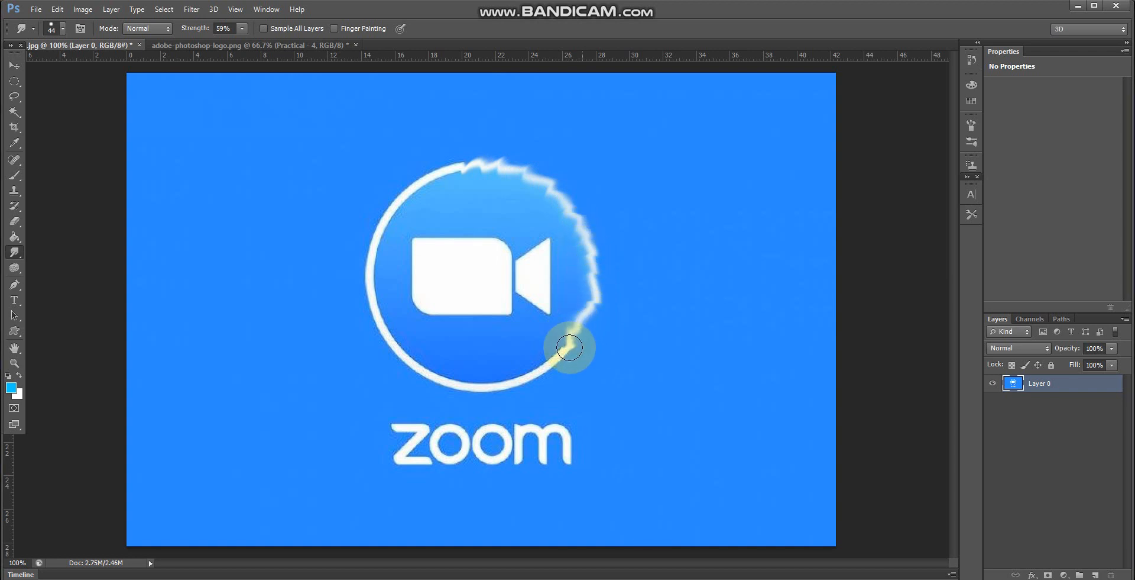
drag(569, 348, 464, 386)
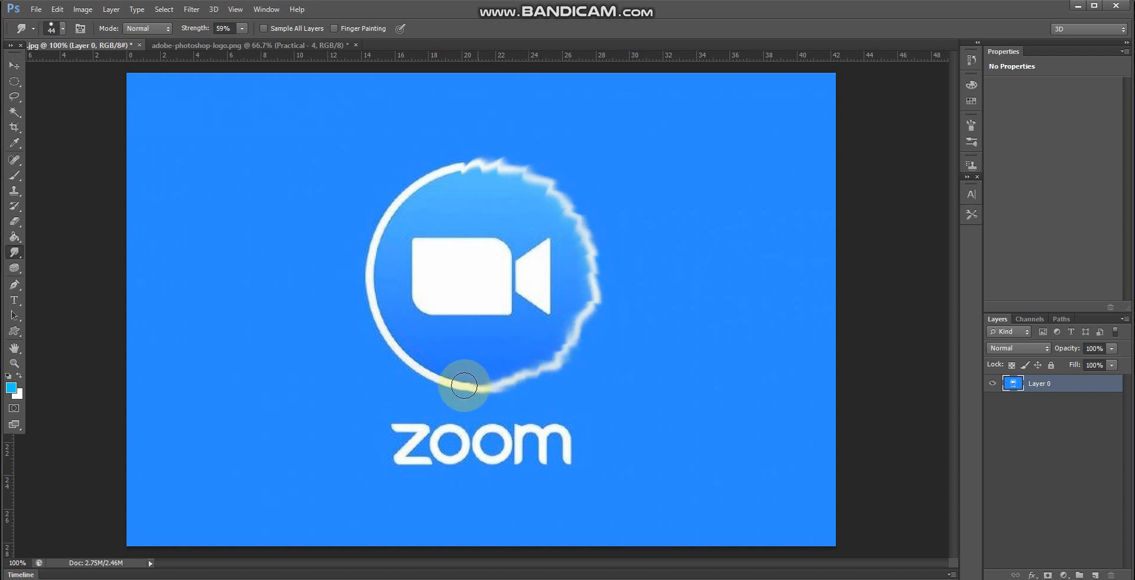
drag(464, 386, 376, 317)
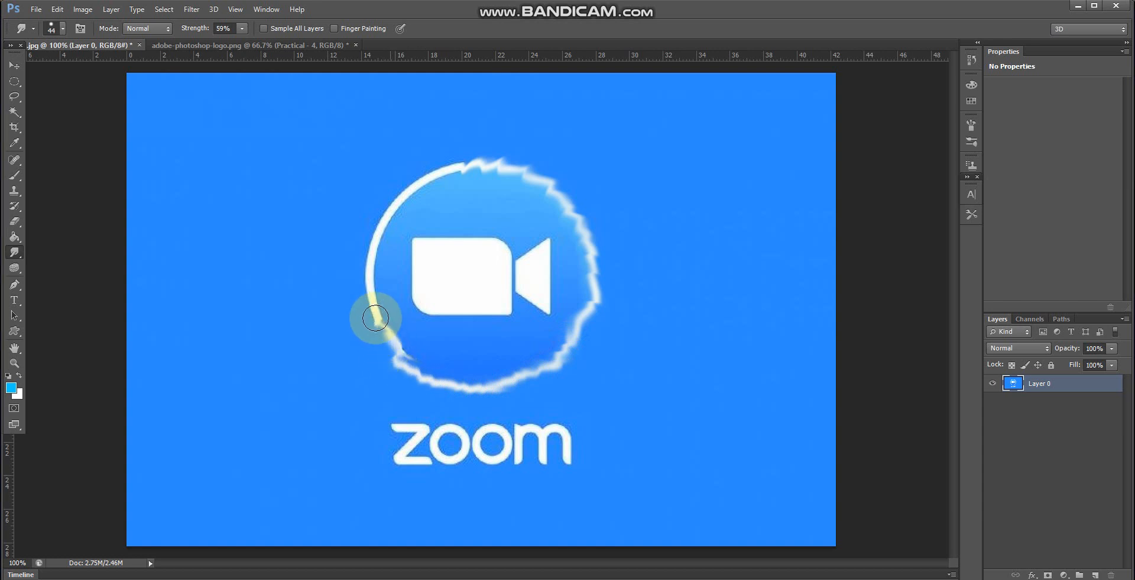
drag(376, 318, 377, 229)
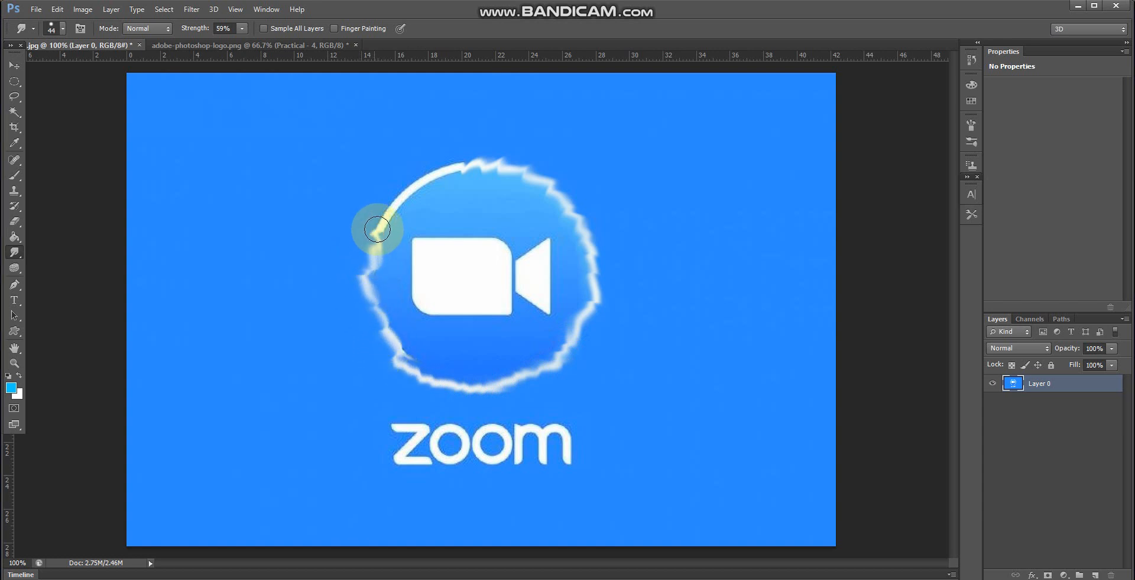
drag(377, 229, 468, 180)
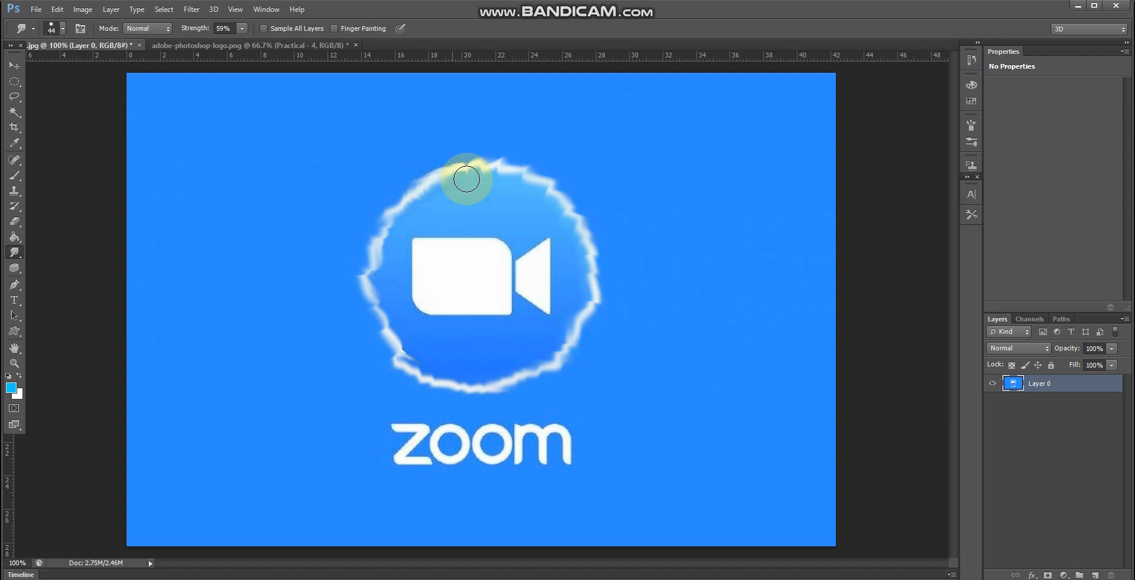
drag(465, 177, 480, 179)
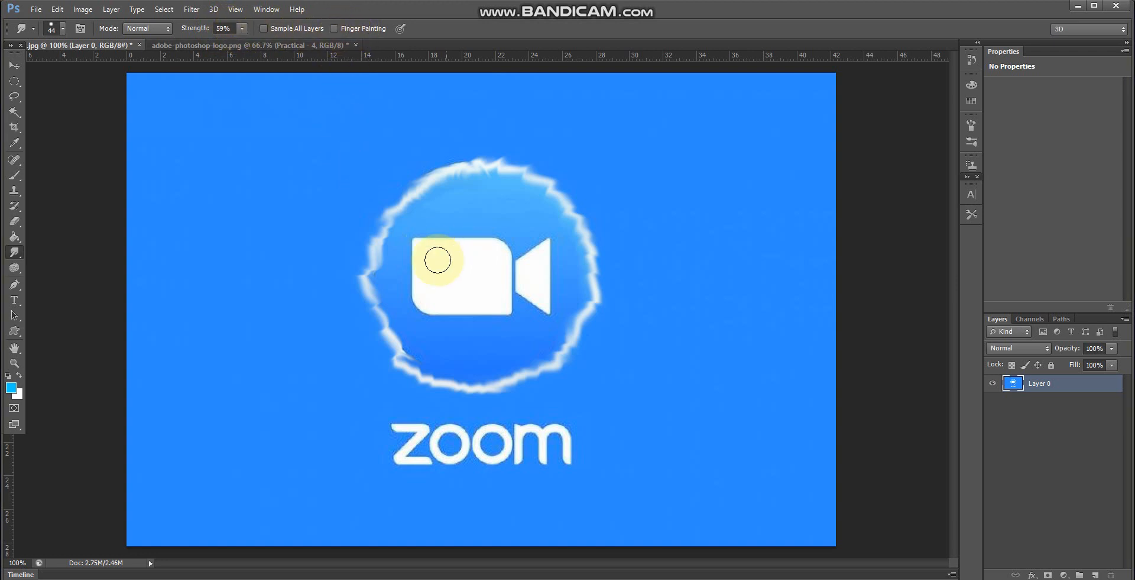
drag(436, 260, 482, 263)
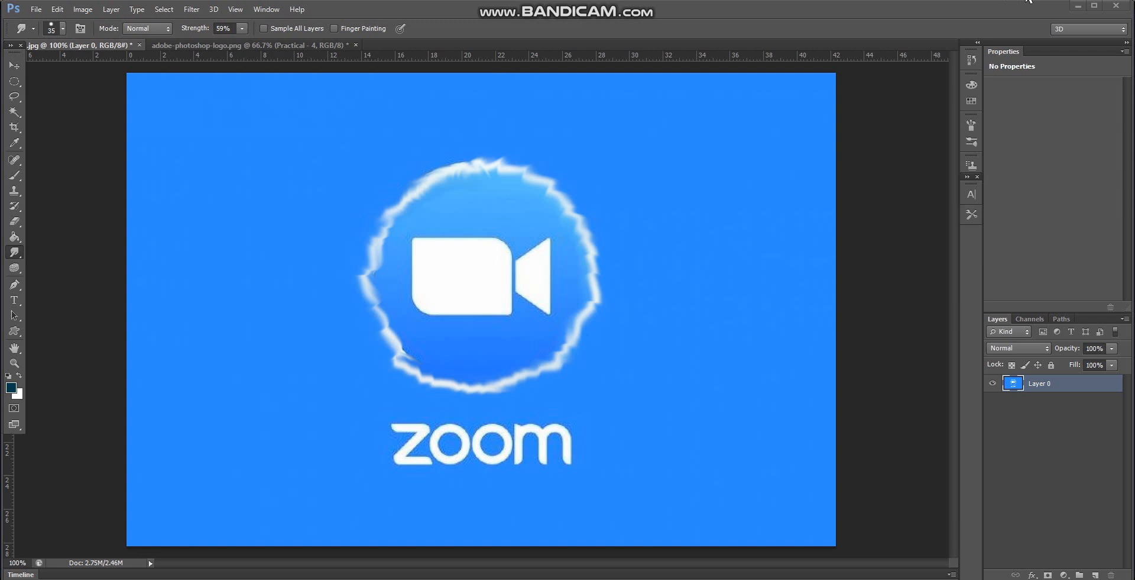
Turn Finger Painting on at 12% strength and enlarge the brush to 106 px.
click(301, 535)
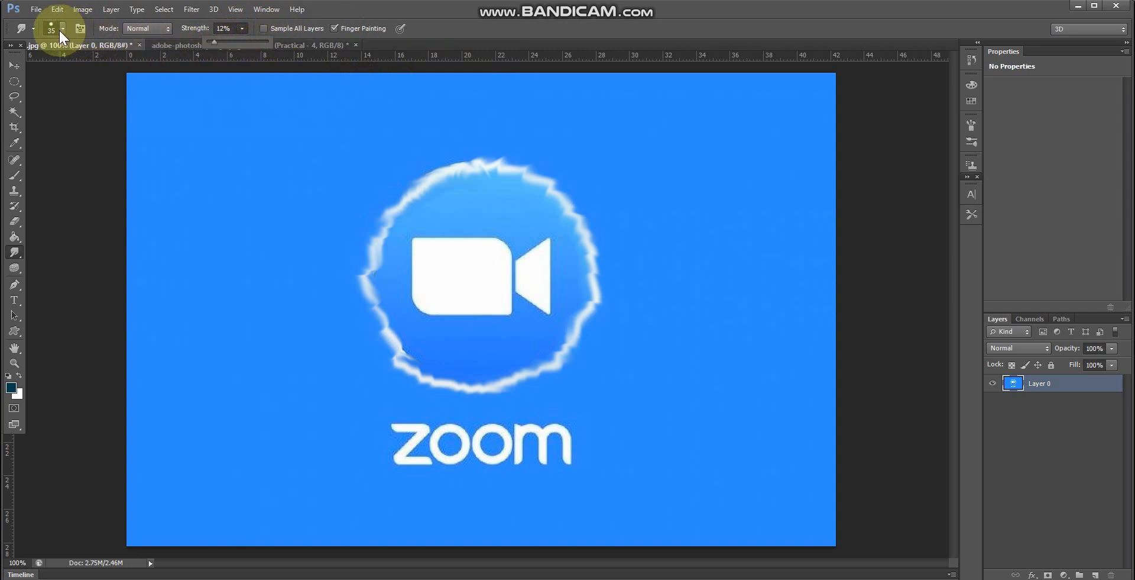
click(66, 29)
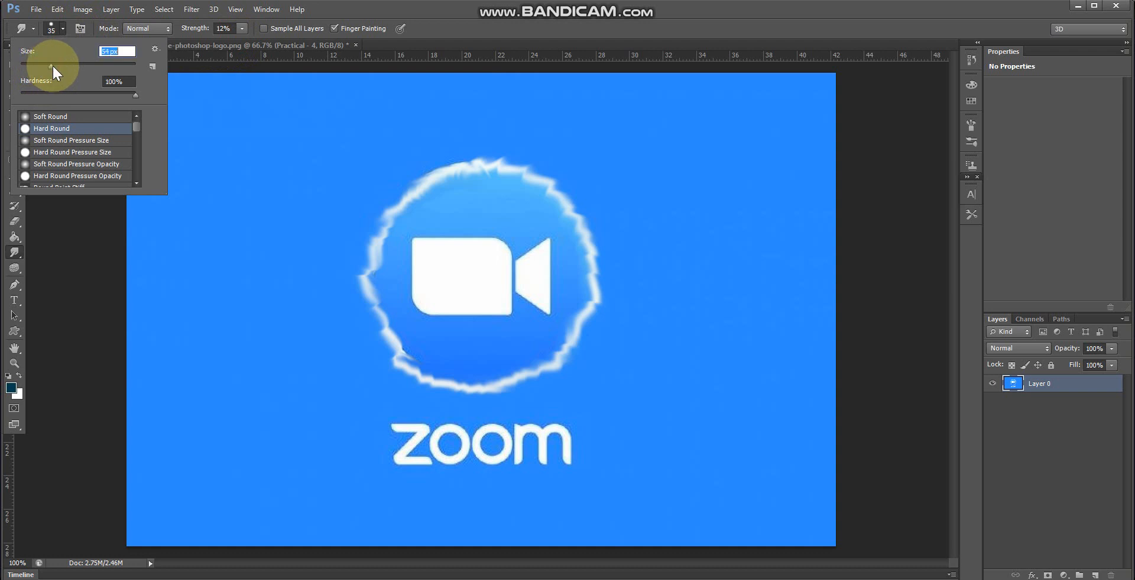
drag(52, 68, 72, 67)
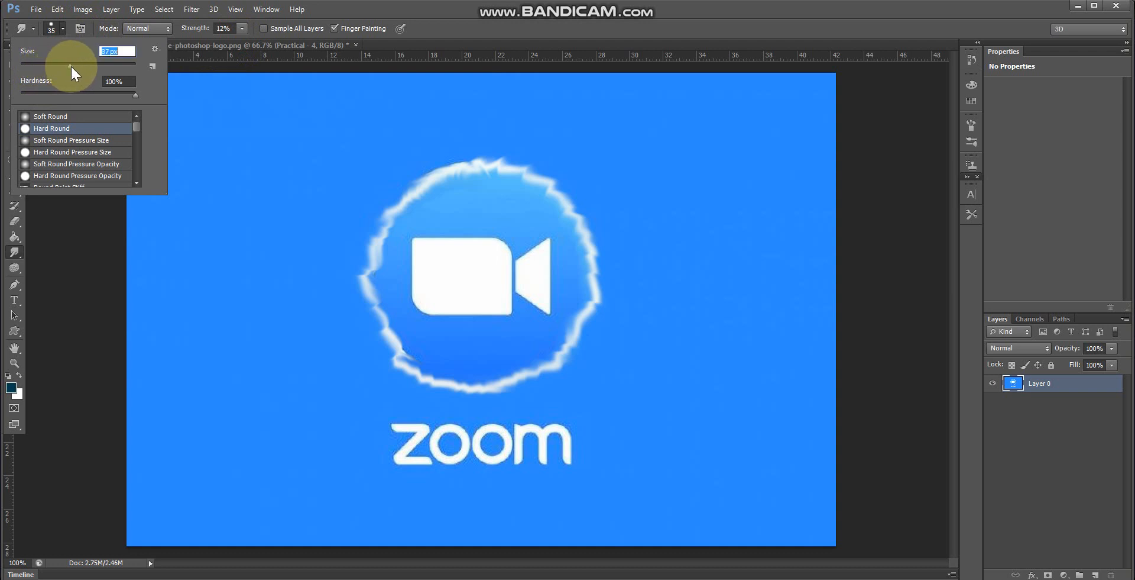
drag(71, 65, 80, 65)
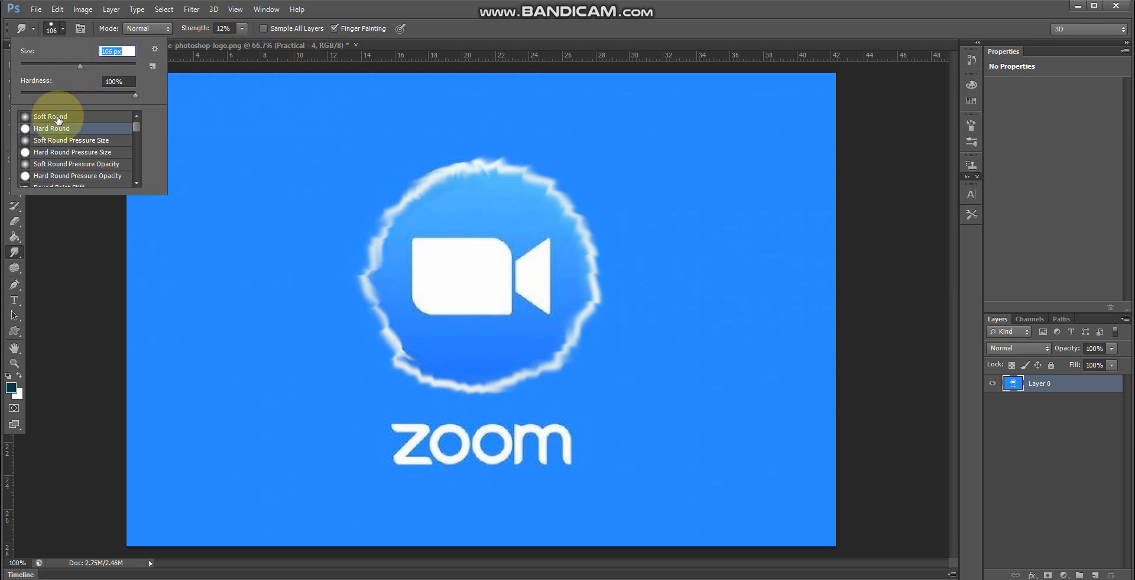
mouse_move(51, 116)
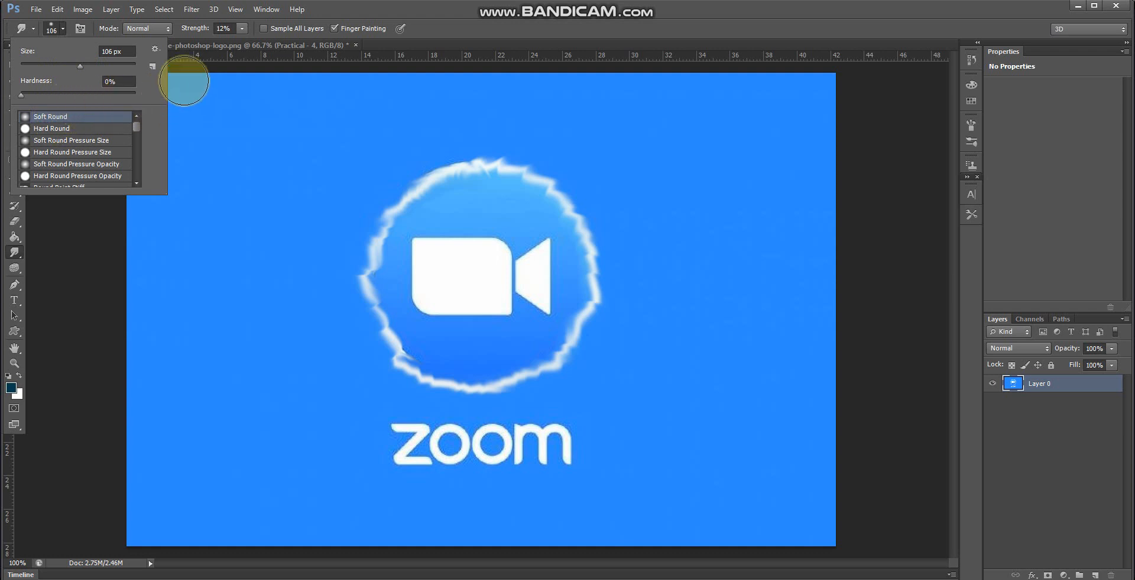
Close the brush options and set the foreground colour to a dark blue-grey.
click(79, 30)
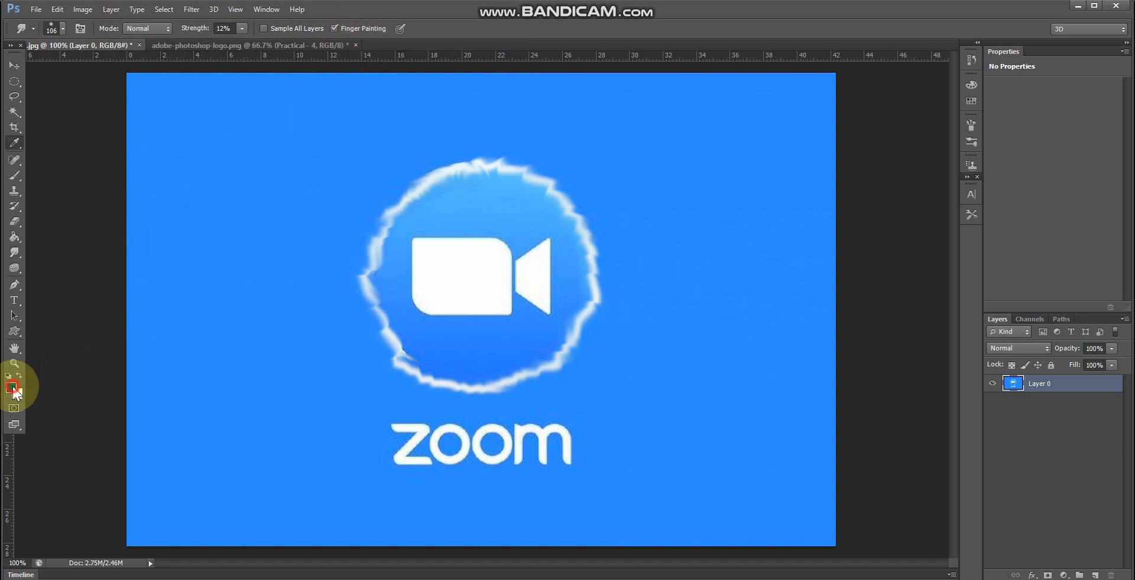
click(12, 385)
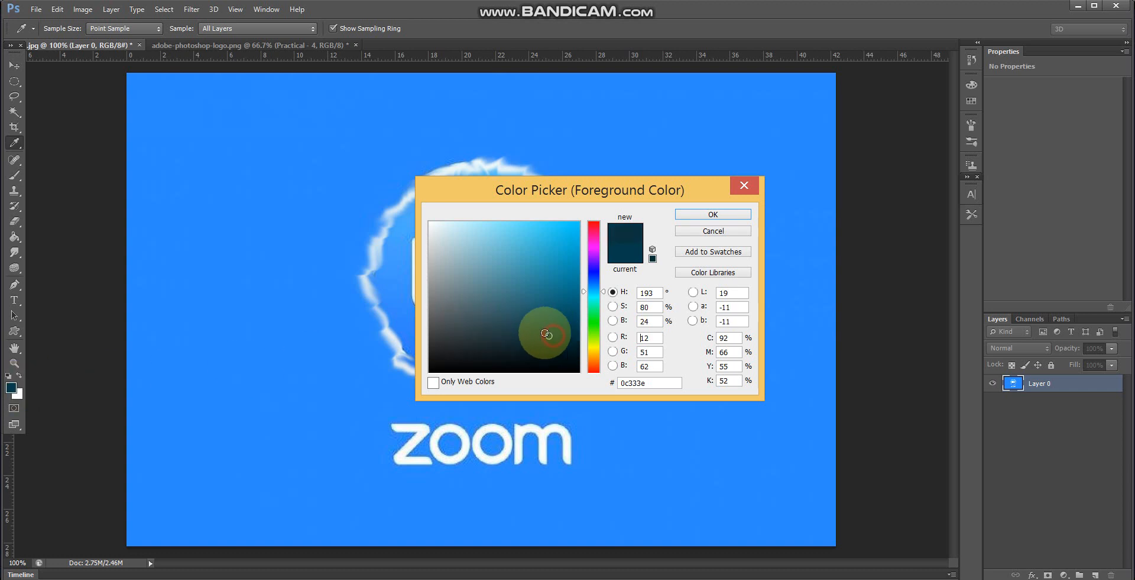
click(512, 339)
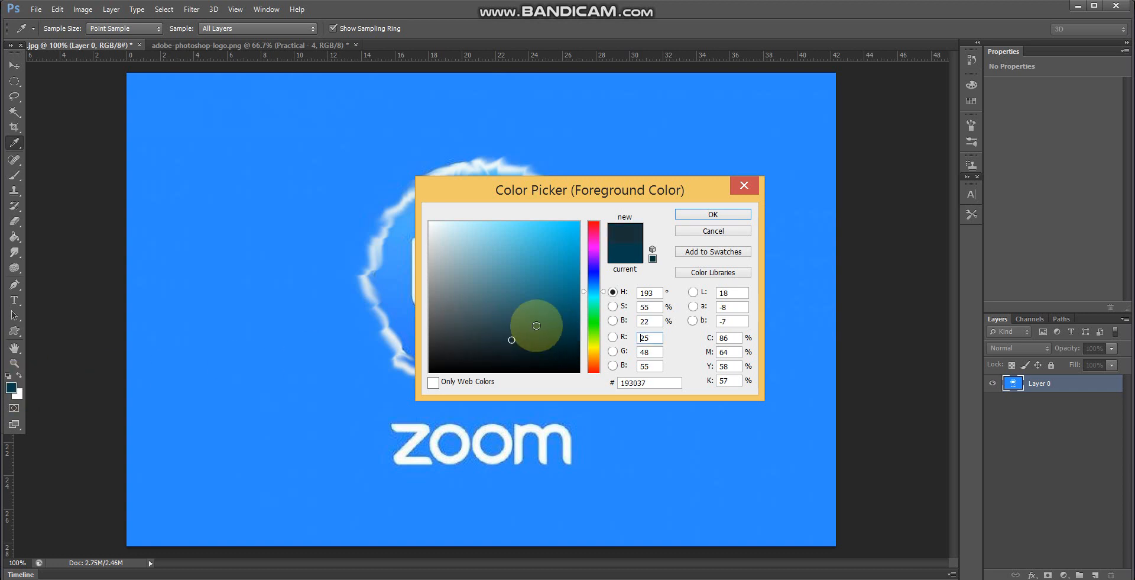
click(712, 214)
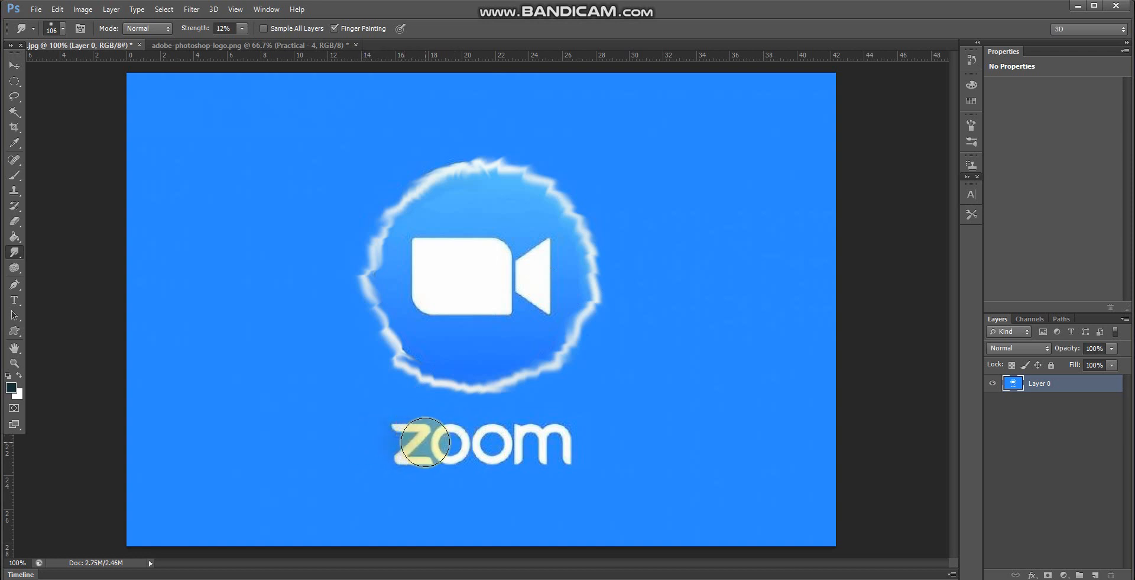
Finger-paint across the Z, both Os and the M of ZOOM.
drag(423, 442, 497, 442)
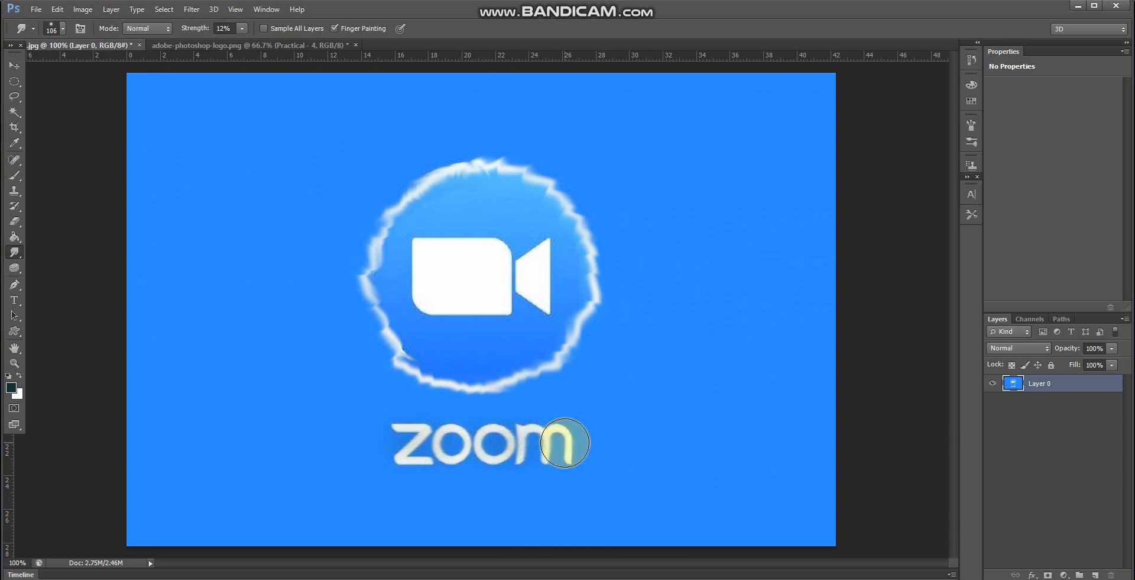
drag(569, 442, 480, 447)
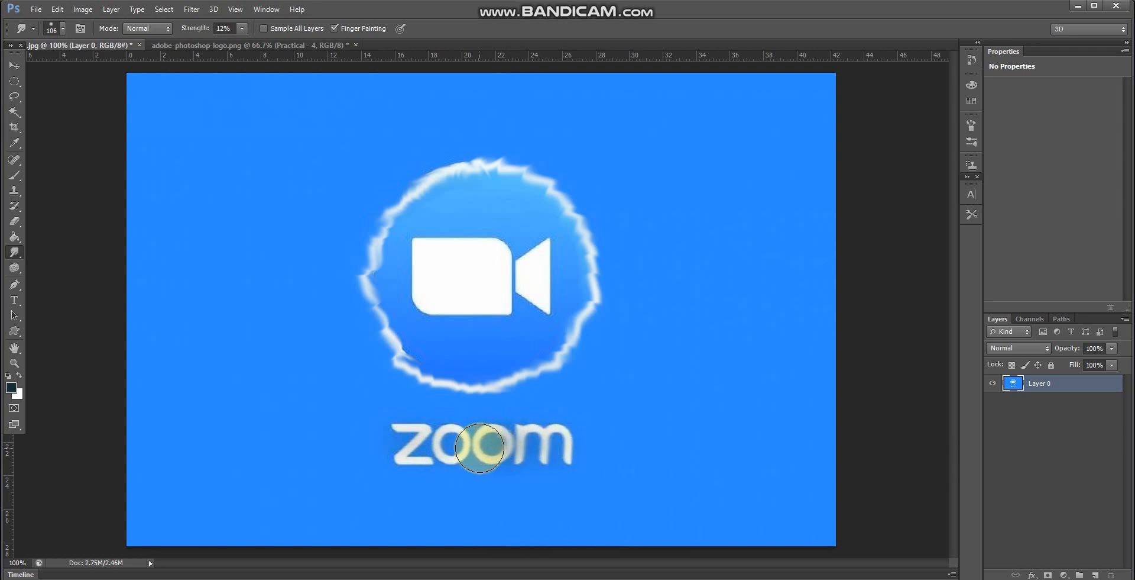
drag(477, 446, 445, 451)
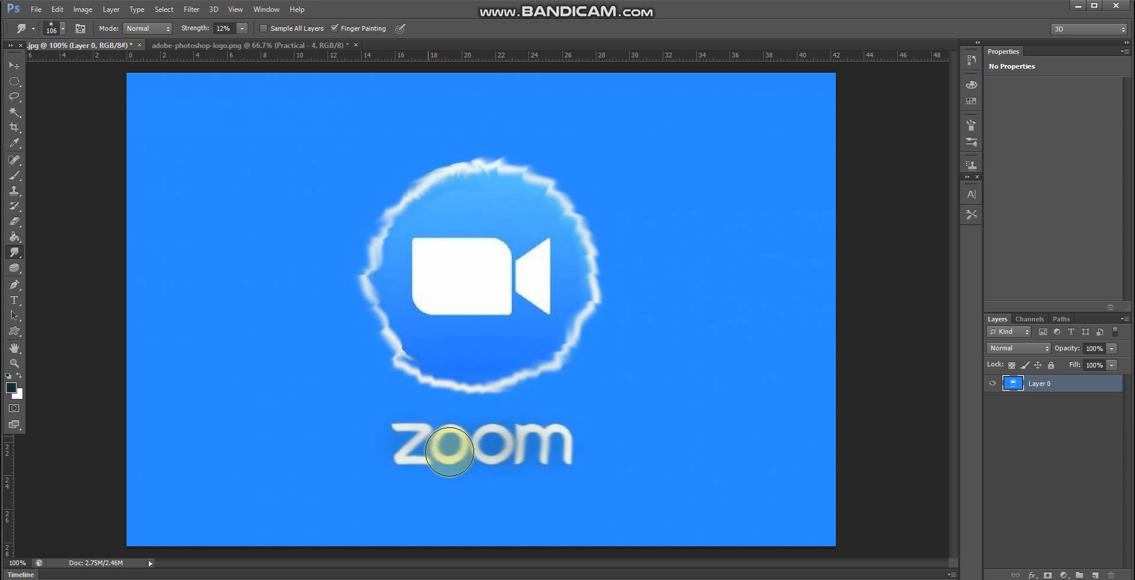
drag(445, 453, 567, 443)
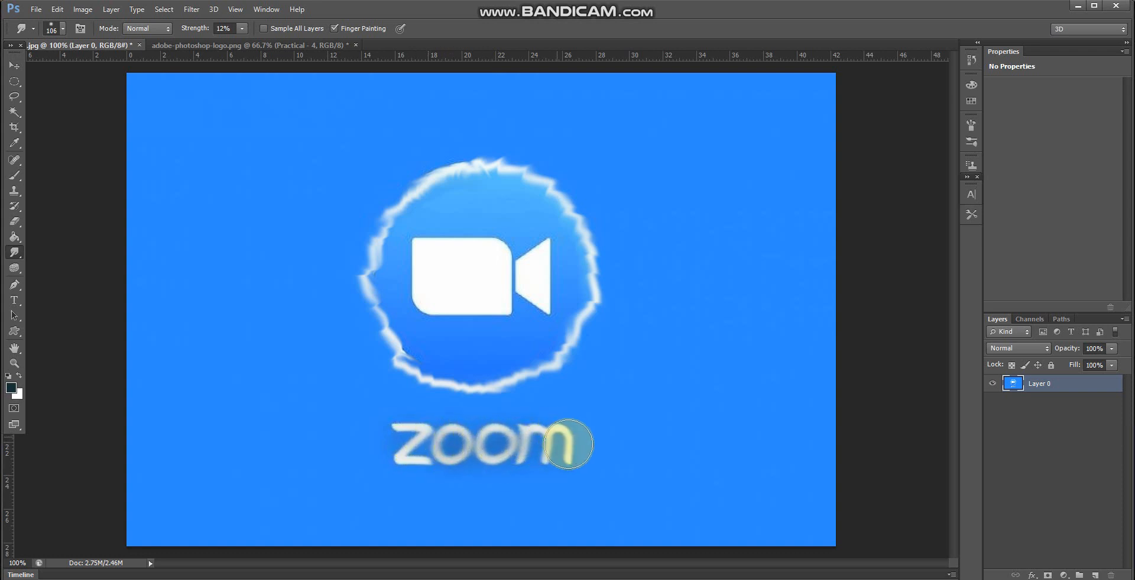
drag(569, 443, 413, 445)
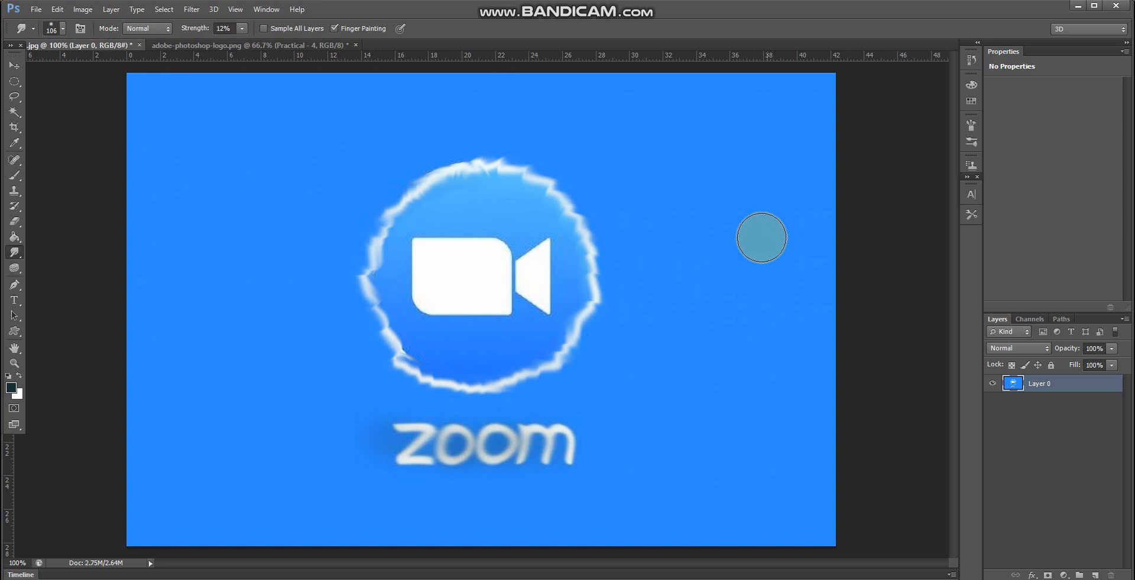
drag(761, 237, 467, 467)
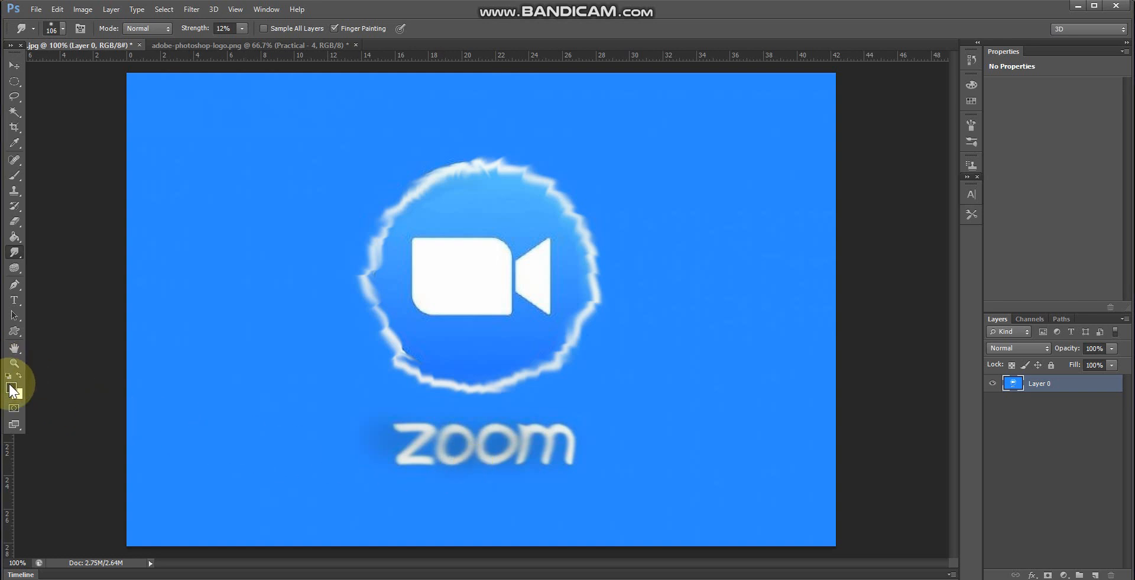
click(11, 387)
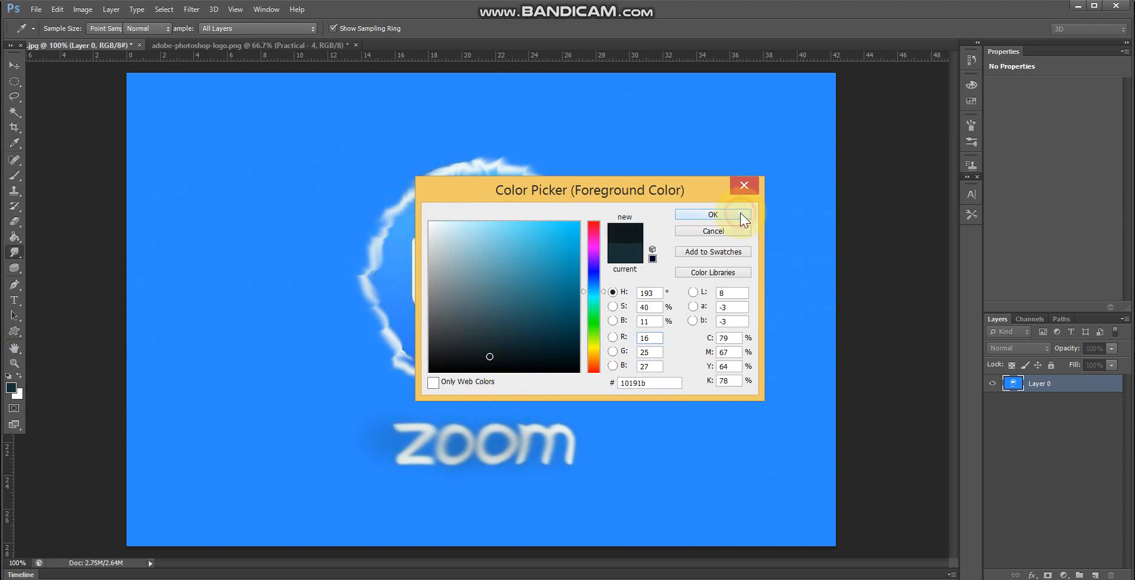
Confirm the darker colour and smear dark streaks through the Z, Os and M.
click(712, 215)
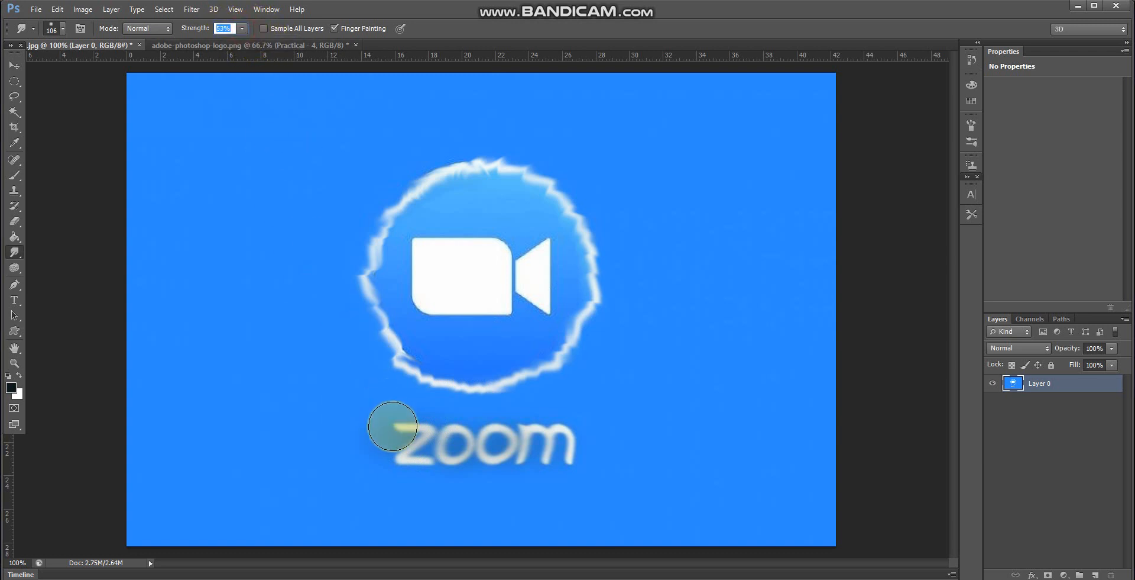
drag(392, 426, 460, 449)
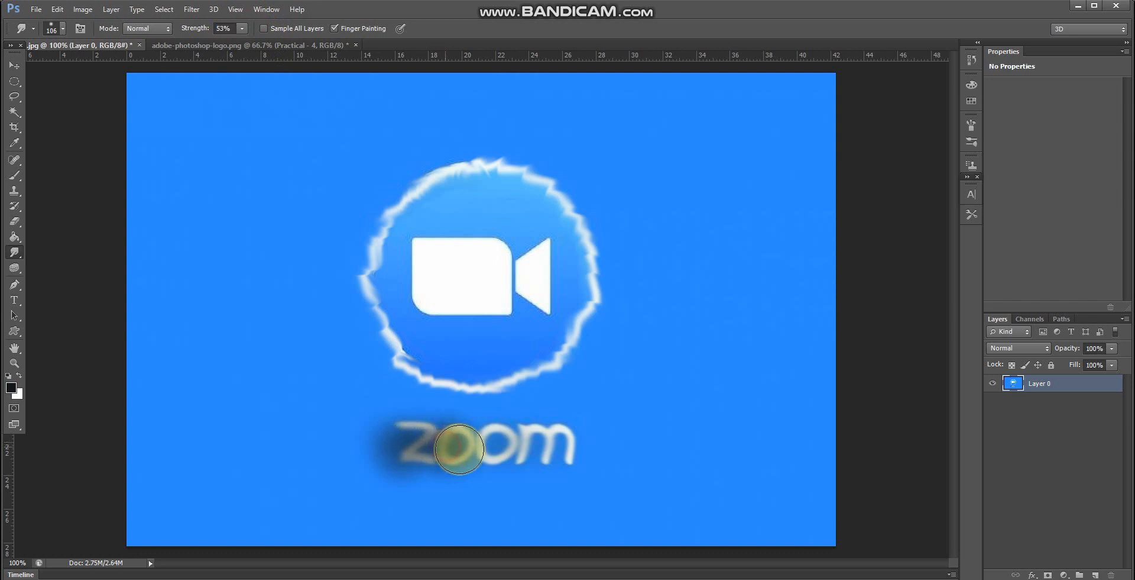
drag(460, 449, 554, 453)
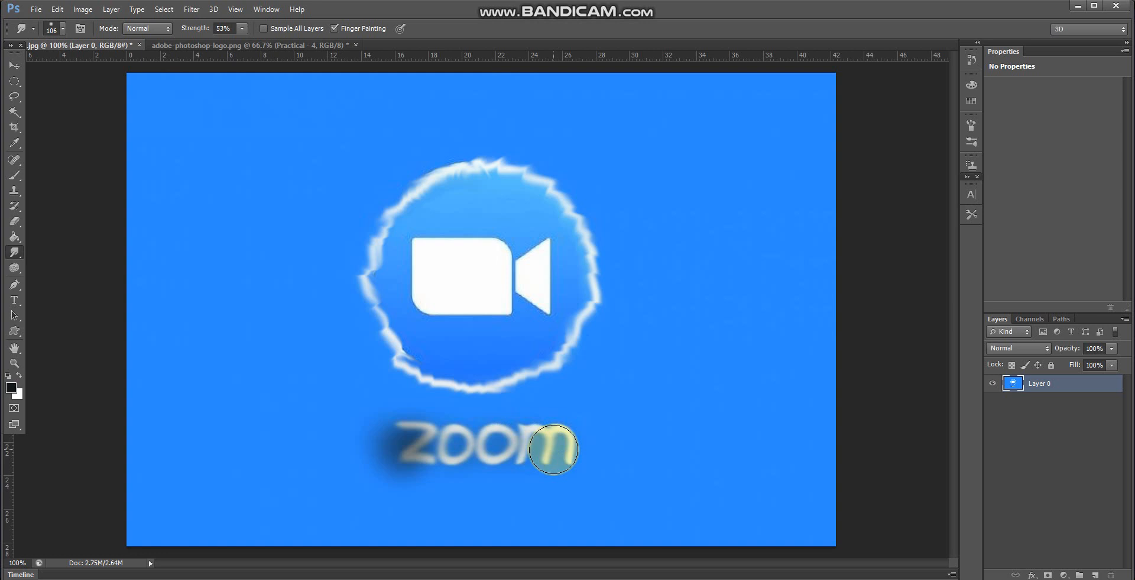
drag(553, 450, 507, 399)
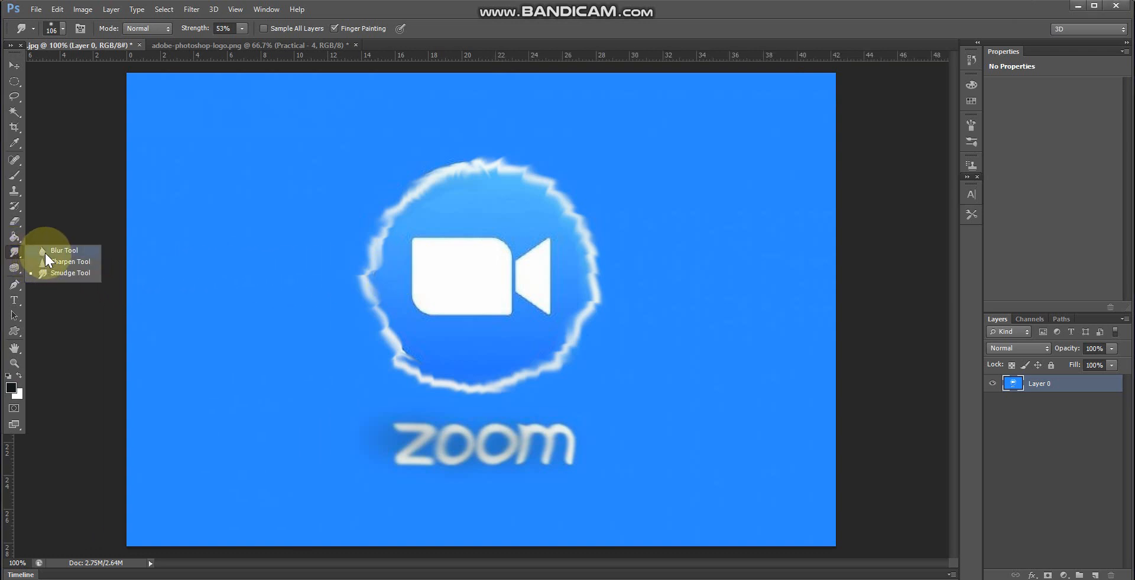
Switch to the Blur Tool with a 61 px brush, Darken mode, 62% strength.
click(69, 272)
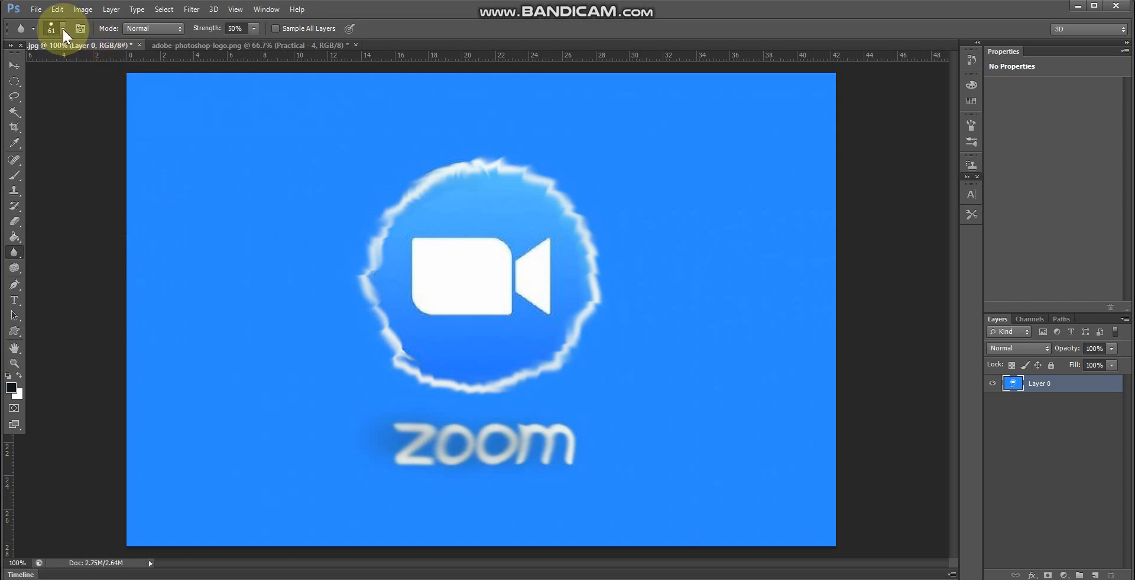
click(51, 28)
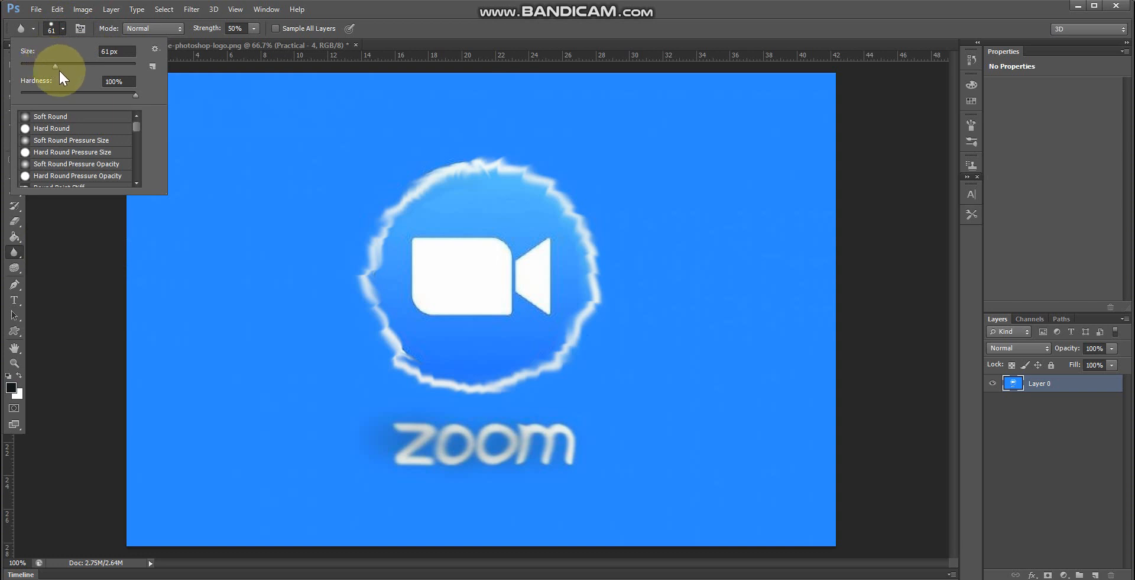
click(152, 29)
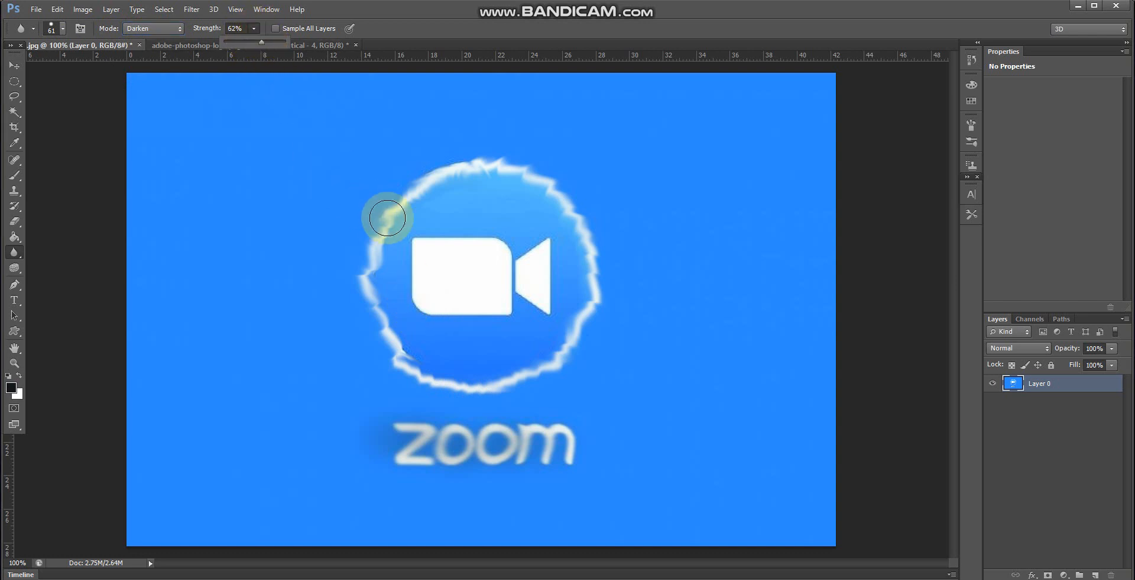
Blur the camera body's left, bottom and top edges and its triangle.
drag(389, 218, 441, 246)
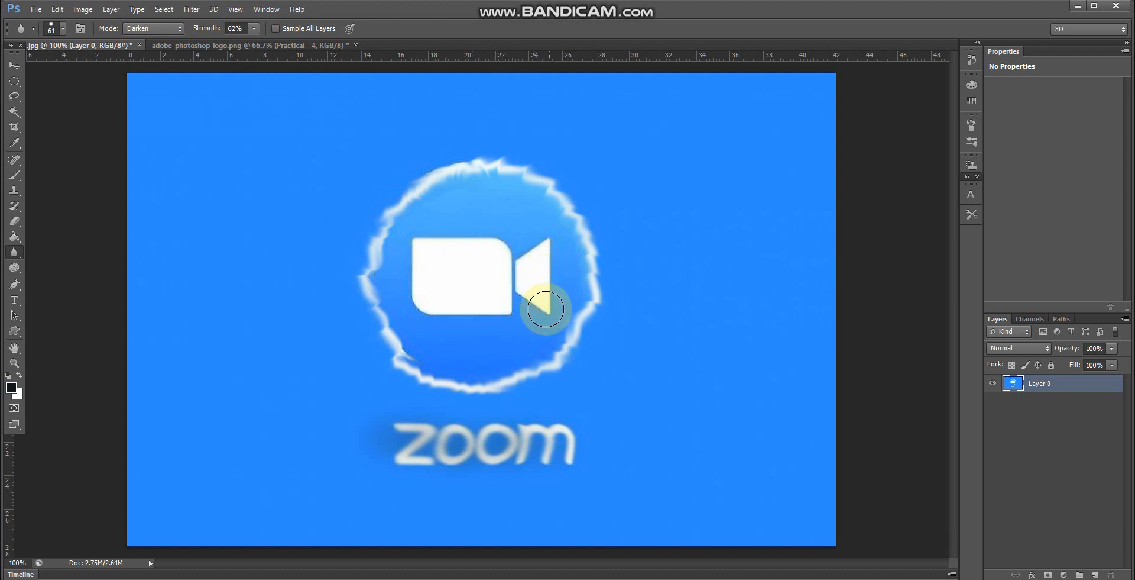
drag(547, 308, 417, 261)
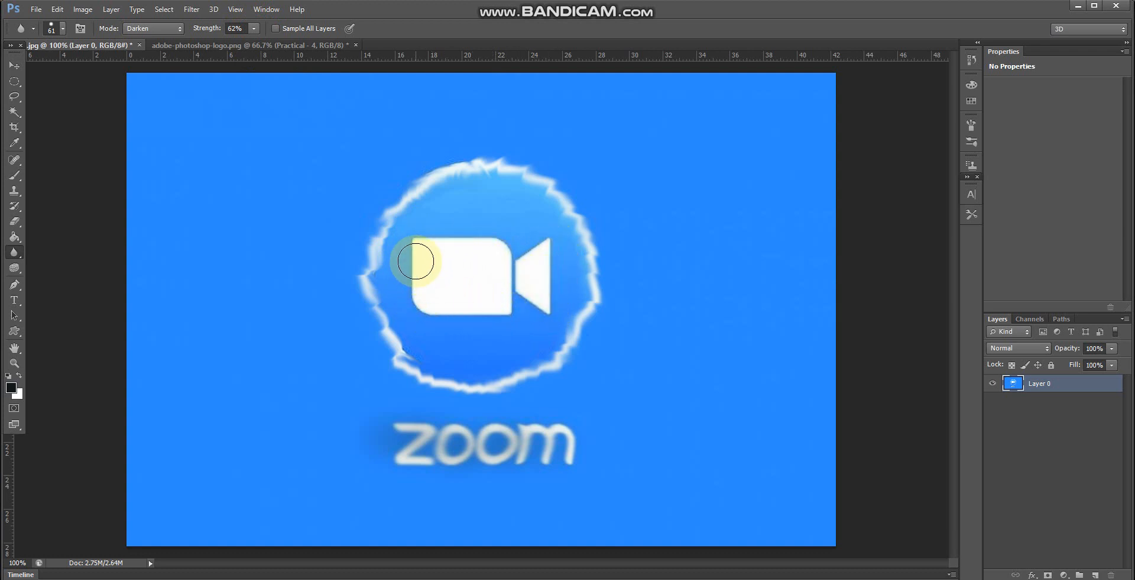
drag(416, 261, 498, 334)
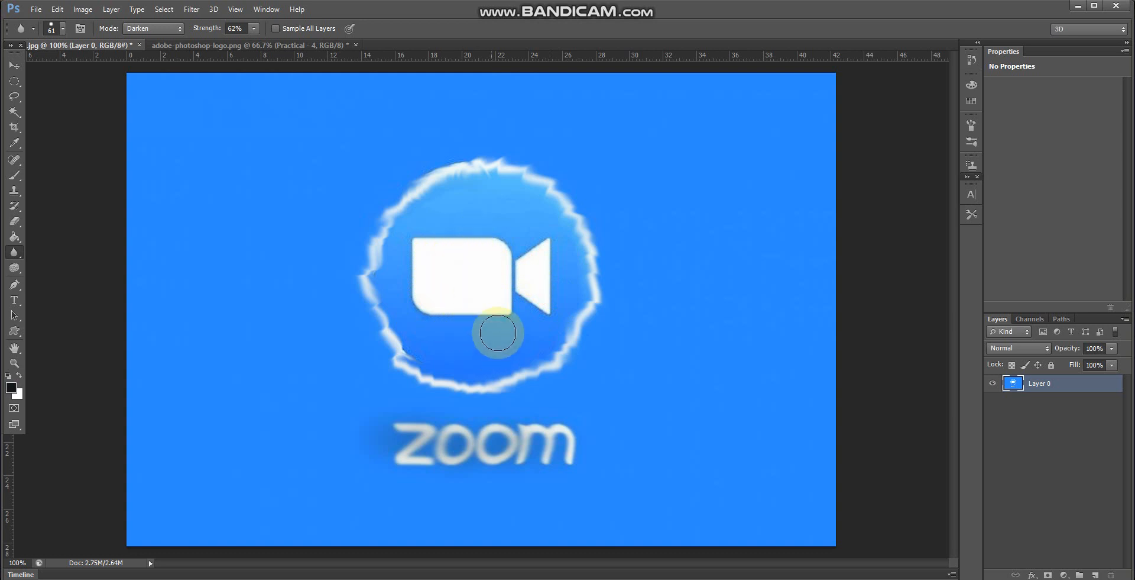
drag(498, 334, 541, 288)
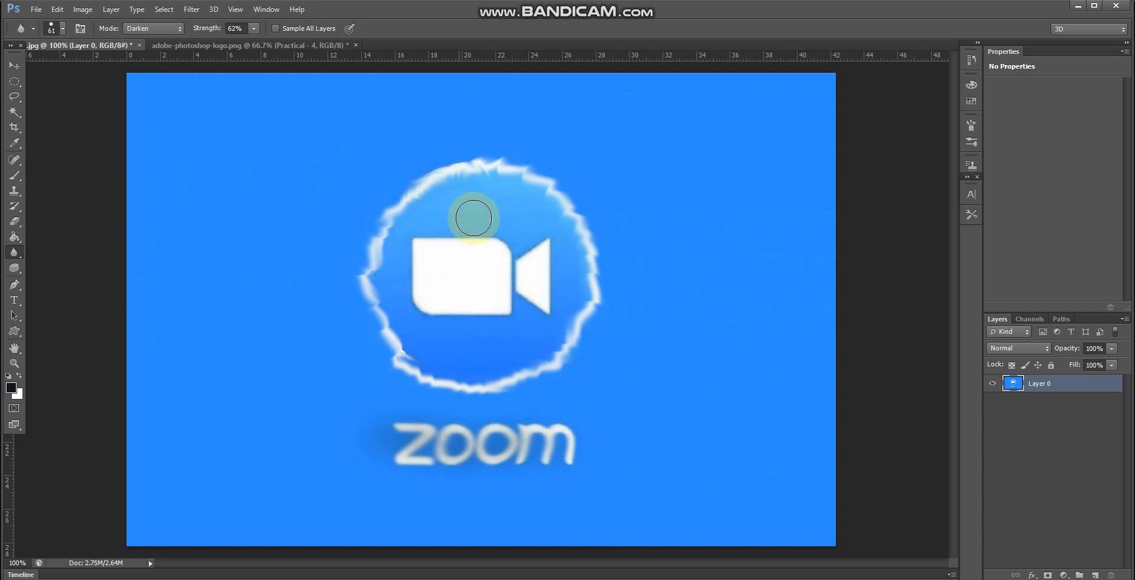
drag(474, 218, 539, 246)
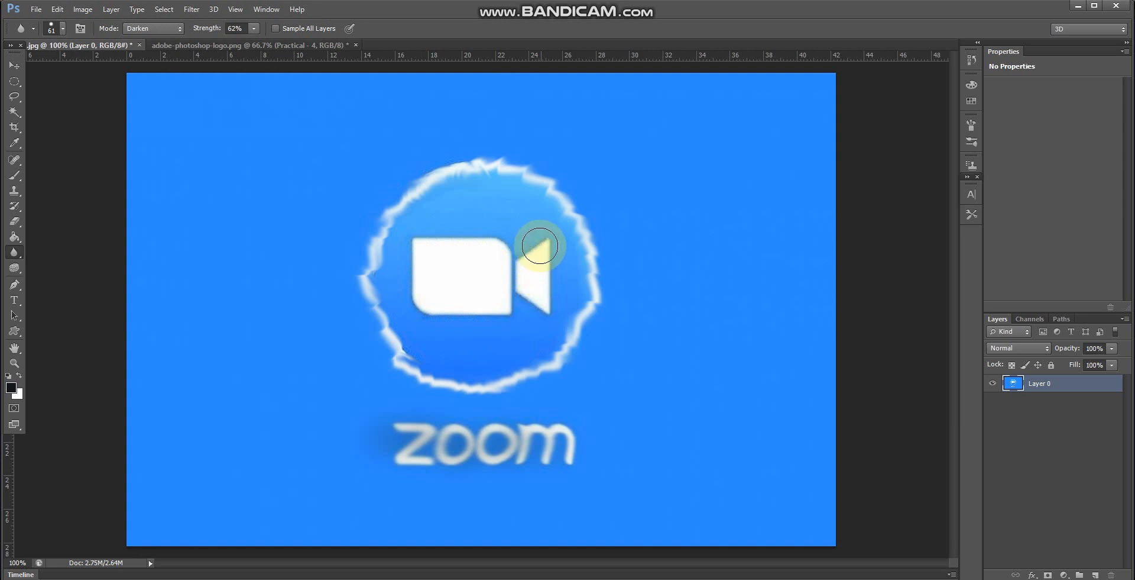
drag(539, 246, 427, 246)
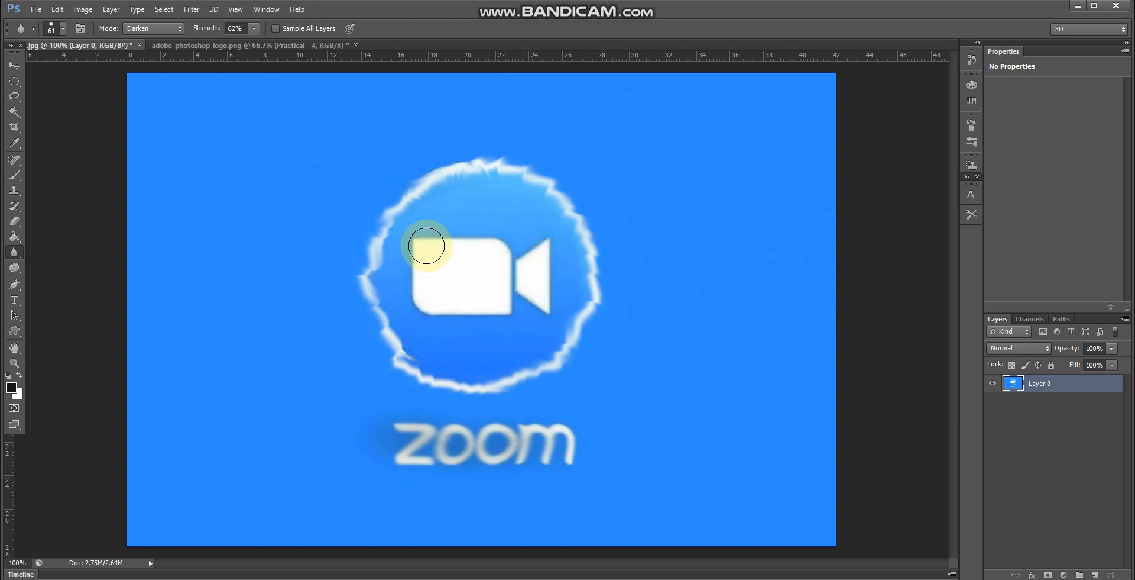
drag(427, 246, 507, 213)
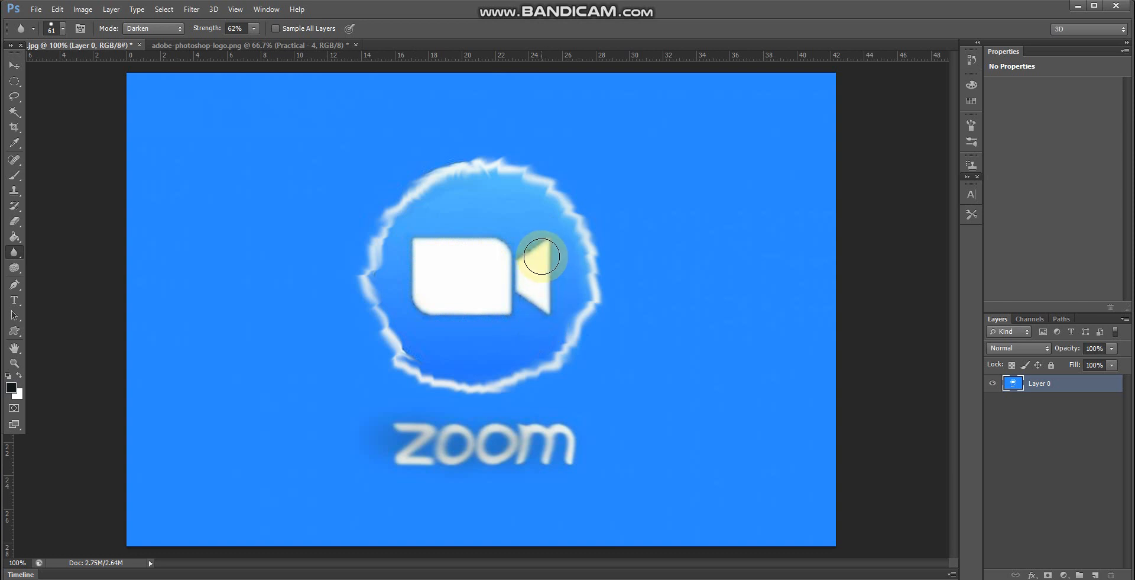
click(542, 256)
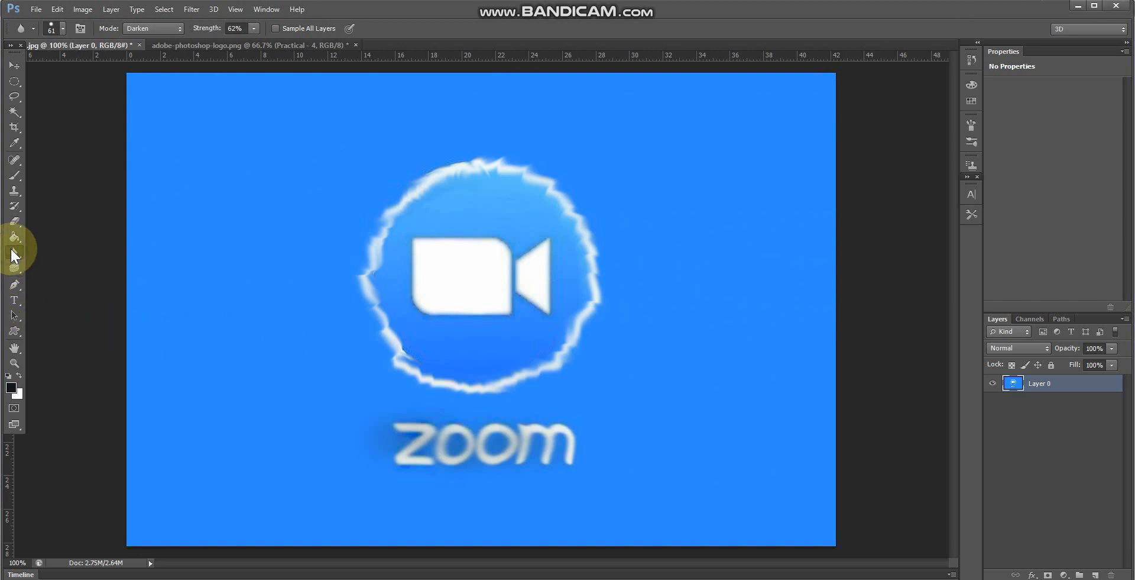
Select the Sharpen Tool and begin saving the logo under a new name.
click(14, 239)
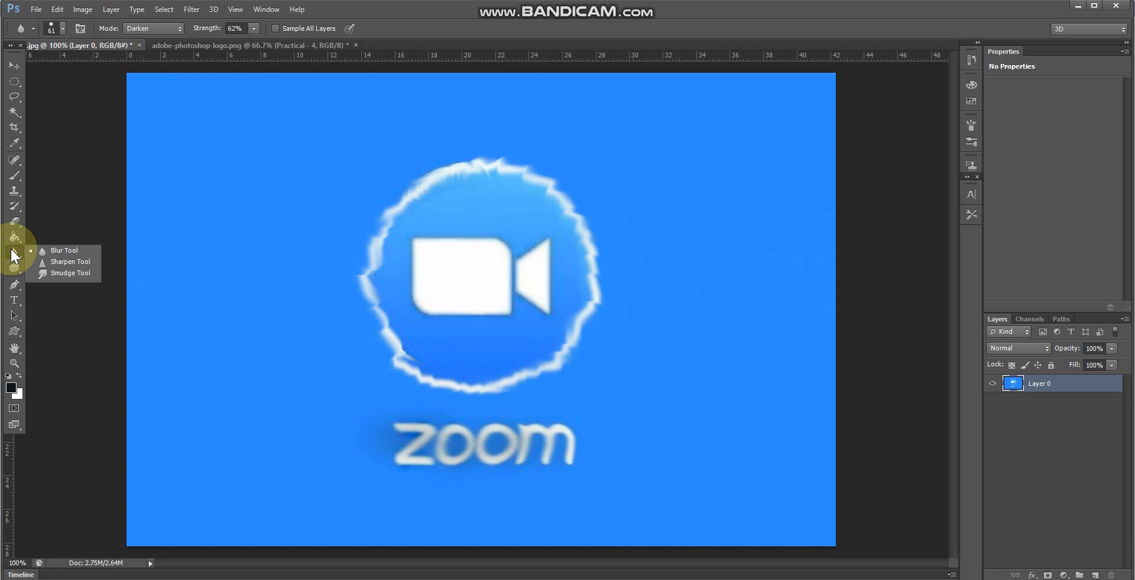
mouse_move(38, 272)
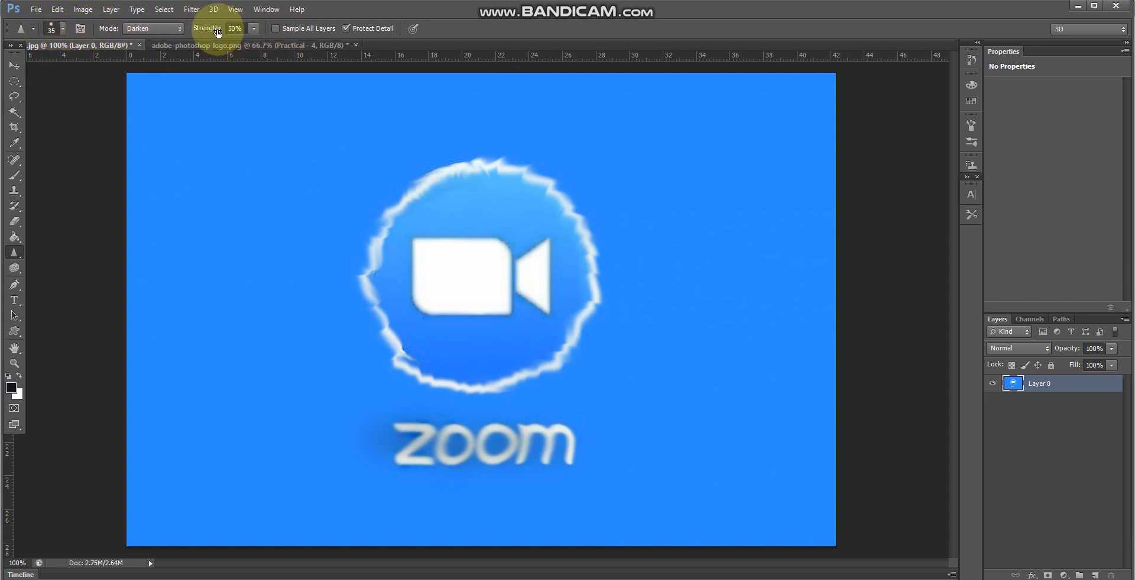
click(35, 8)
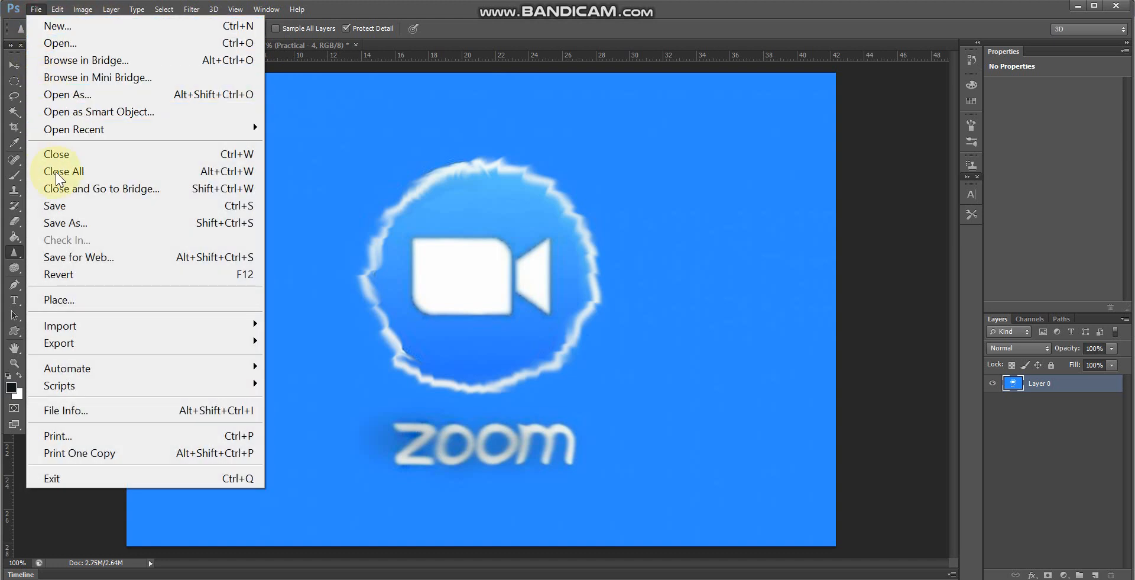
click(65, 223)
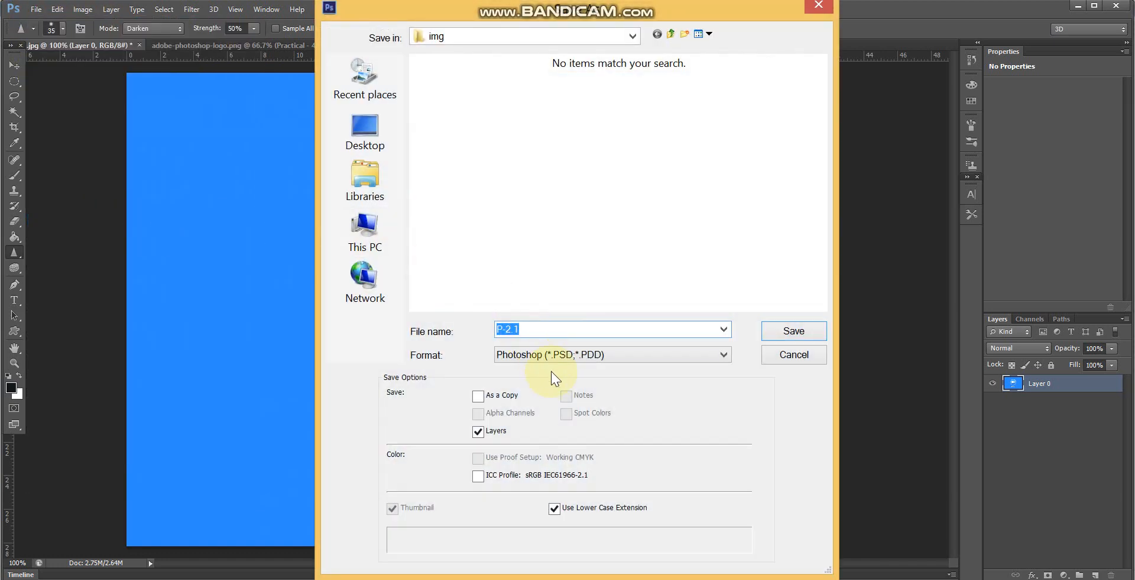
Choose JPEG as the format, cancel the save, and Alt+Tab to another window.
click(610, 354)
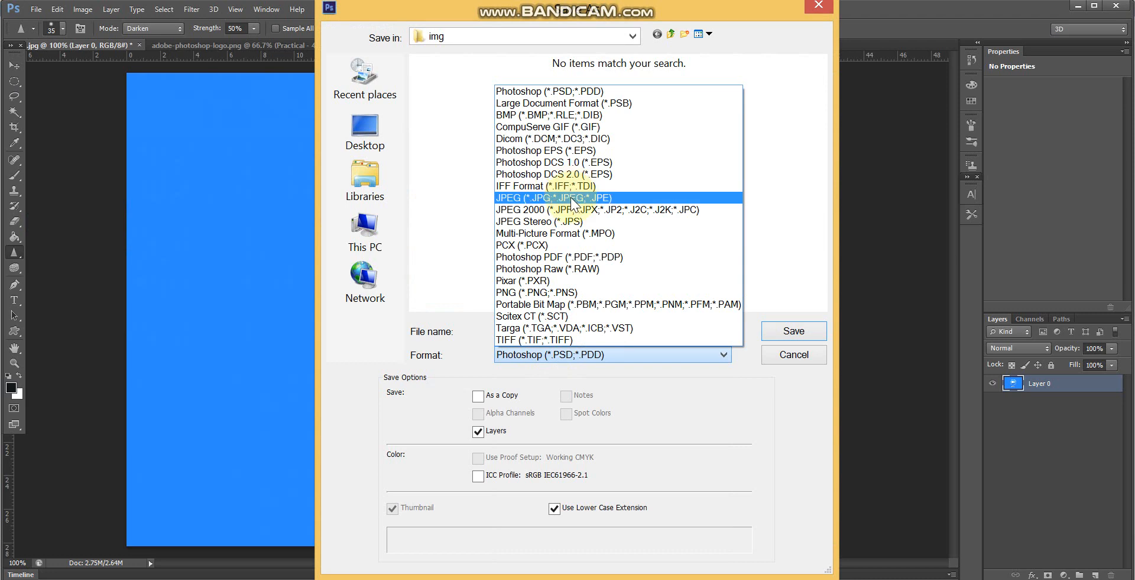
click(552, 197)
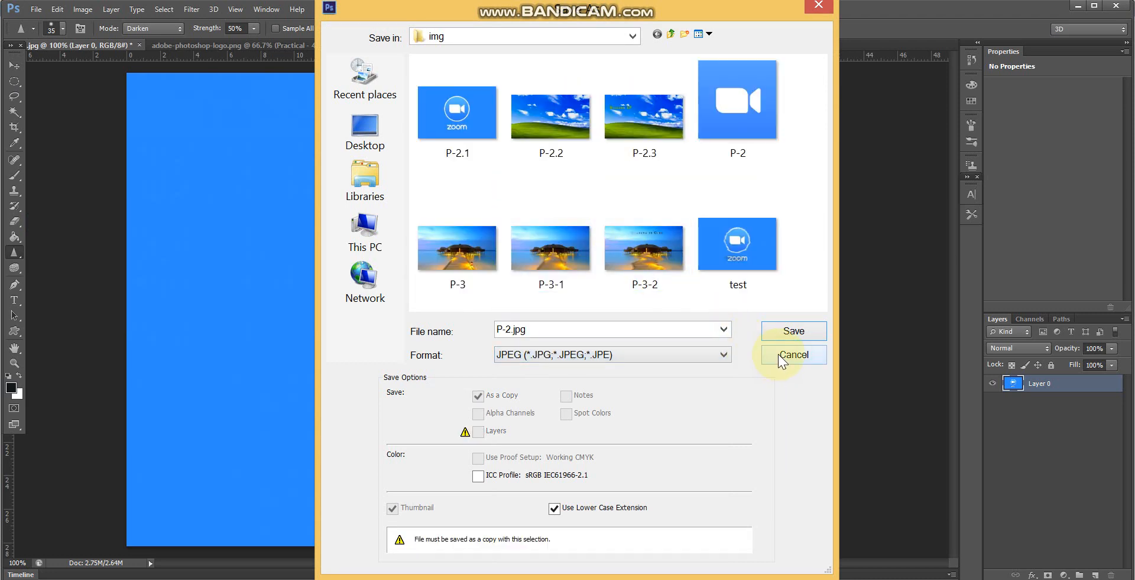
click(793, 354)
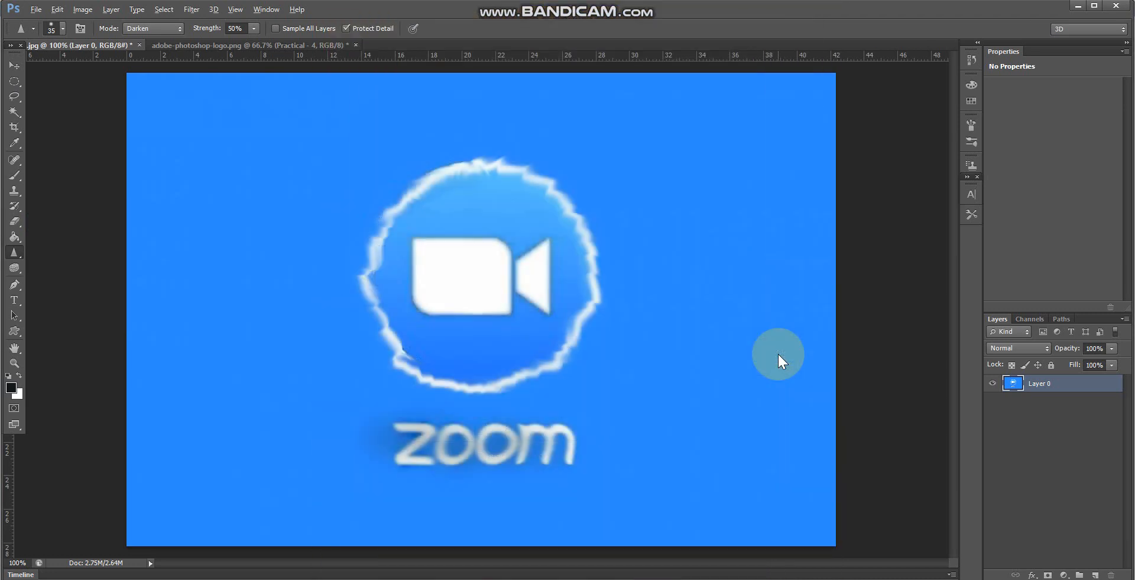
key(alt+tab)
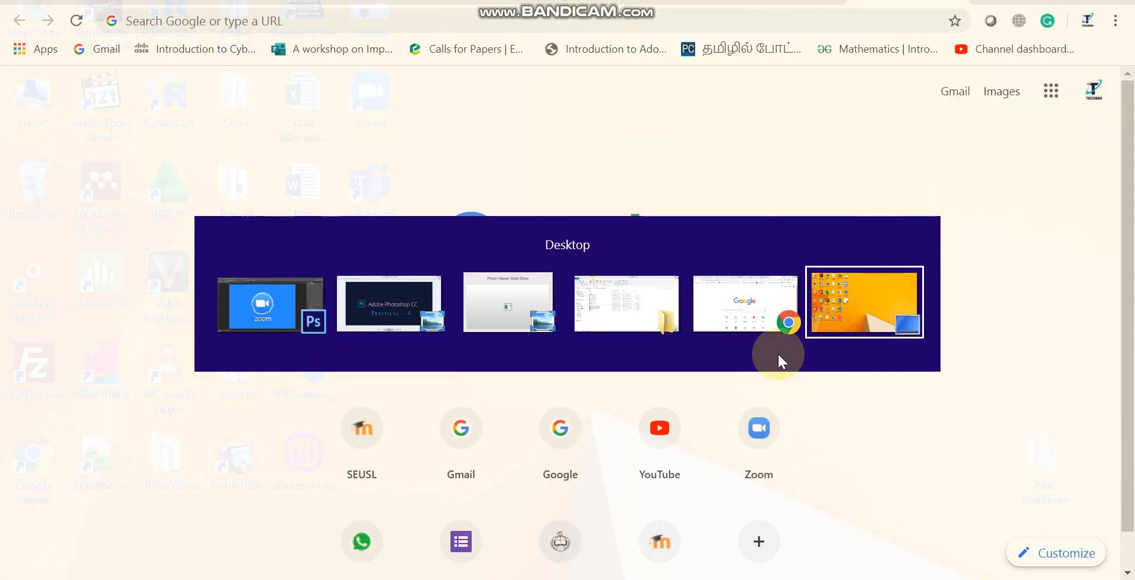